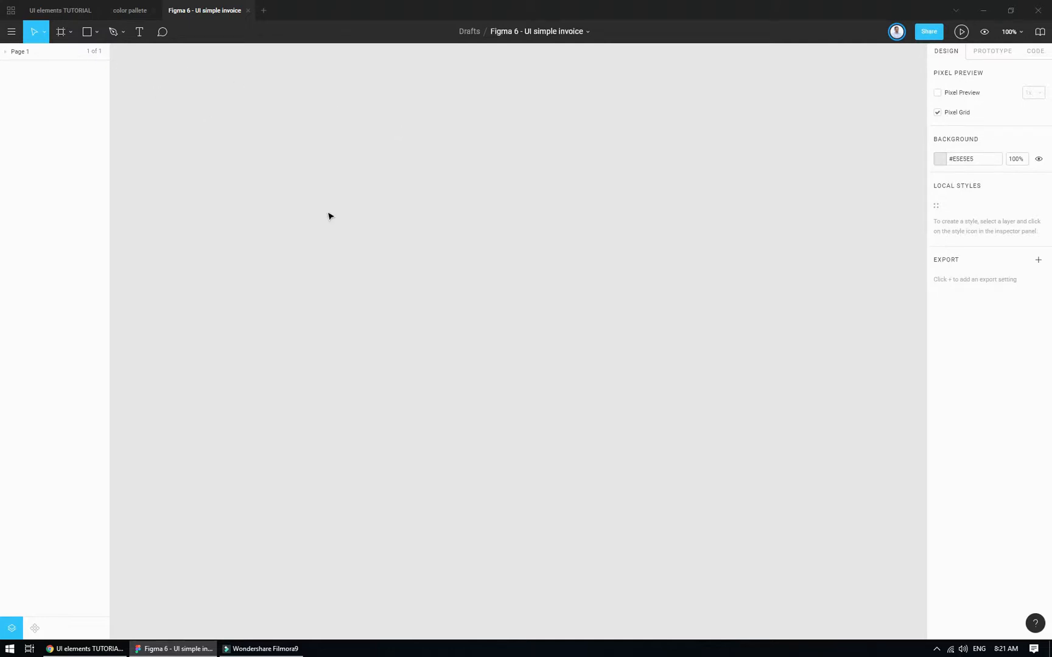
# Draw the white rounded-corner invoice card rectangle on the canvas
pyautogui.click(86, 32)
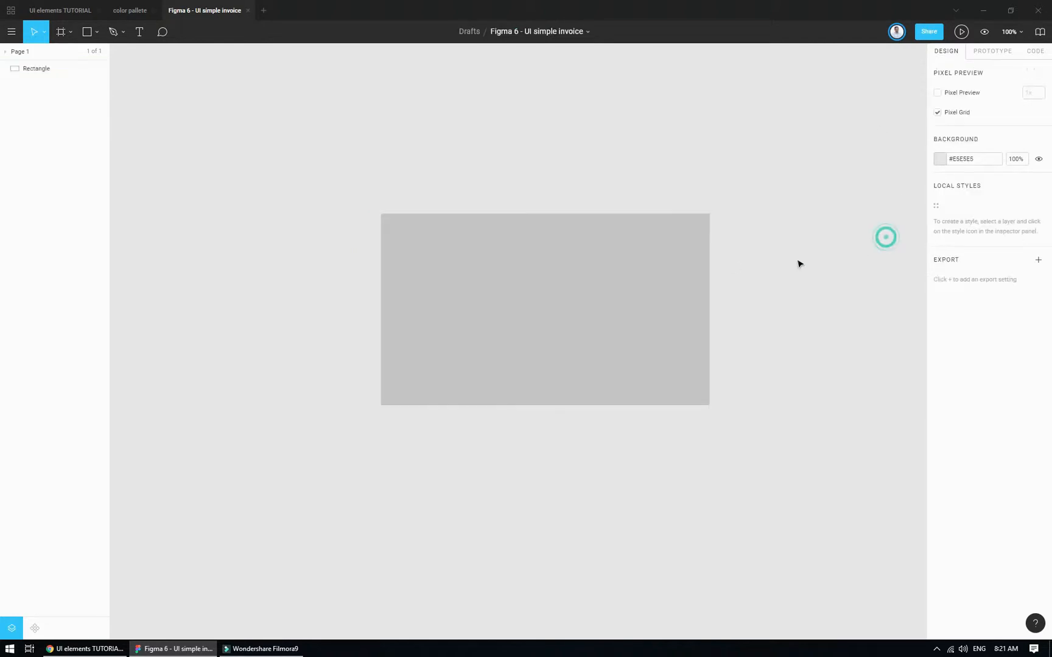
pyautogui.click(543, 308)
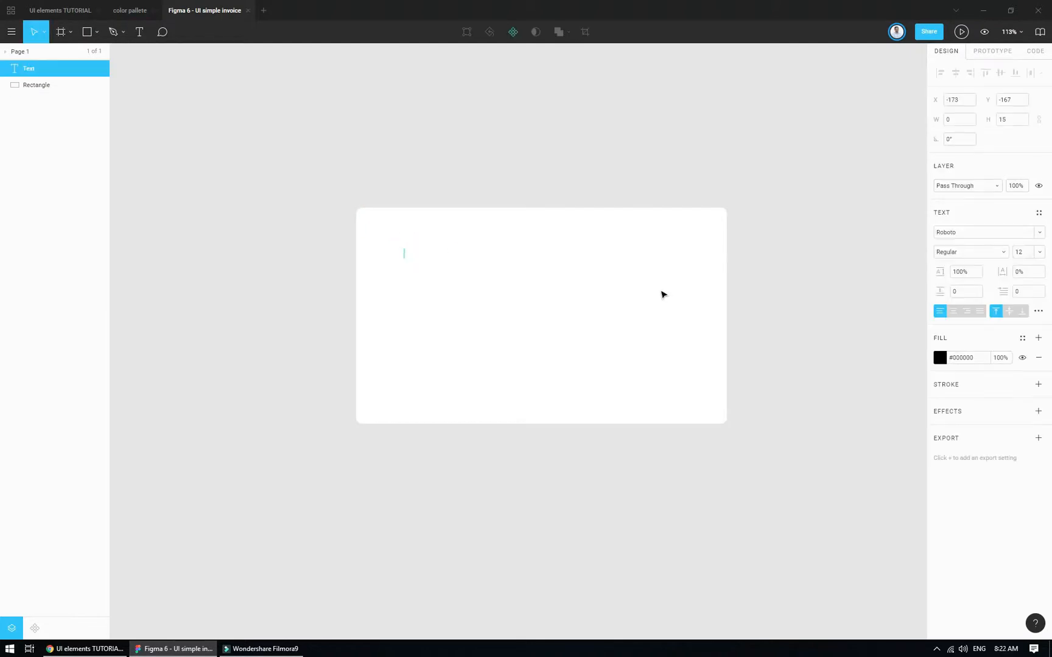
# Type the 'Invoice' title and the '#475482' invoice number
pyautogui.write('Invoice')
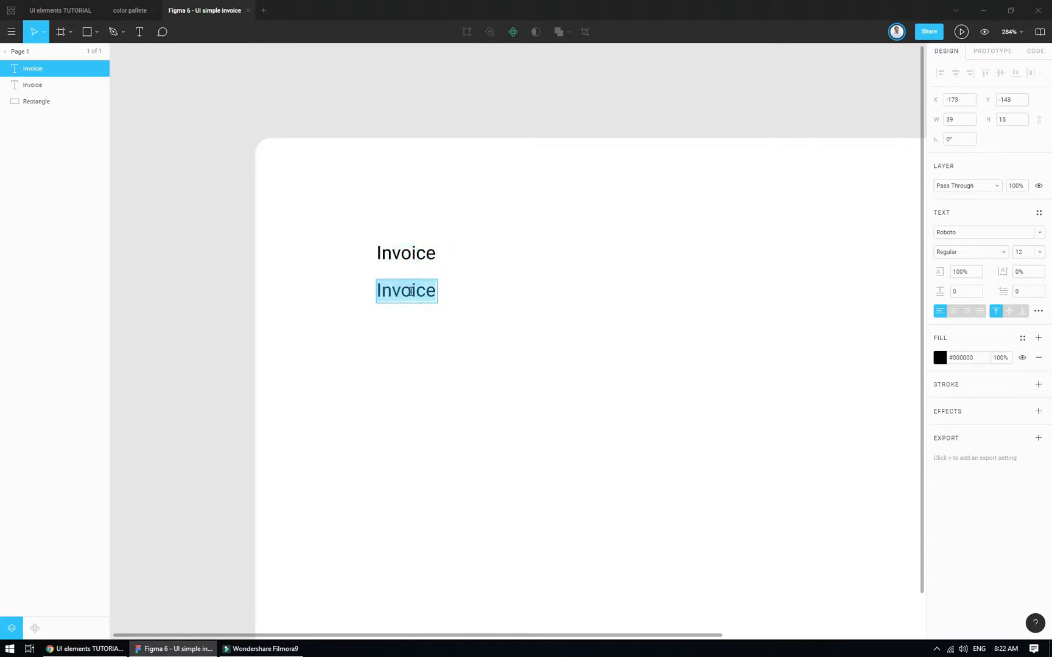
pyautogui.write('#47')
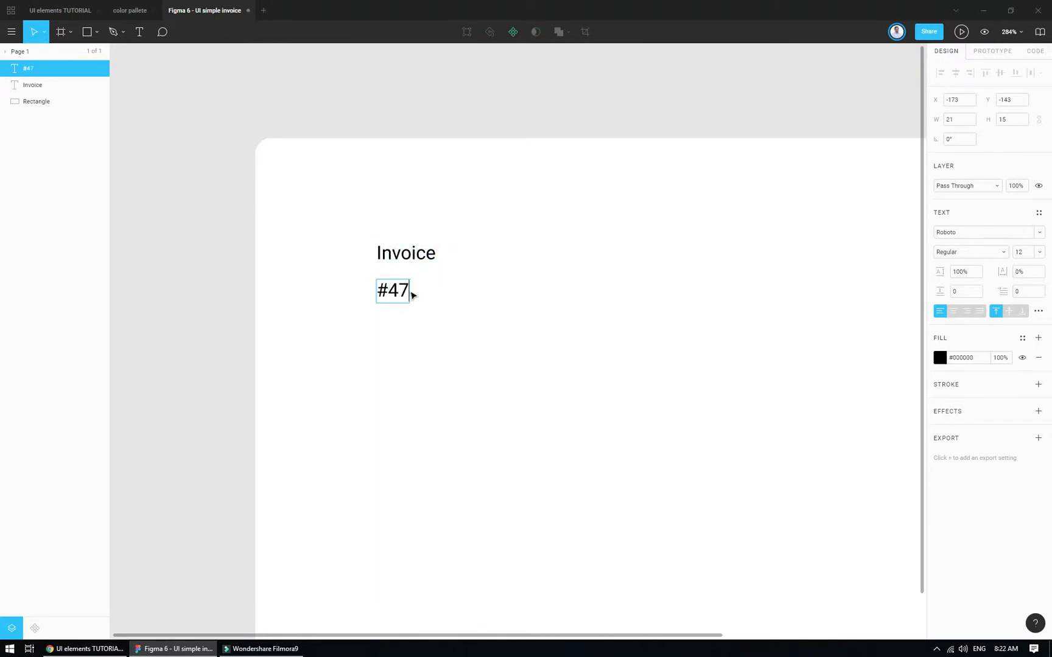
pyautogui.write('5482')
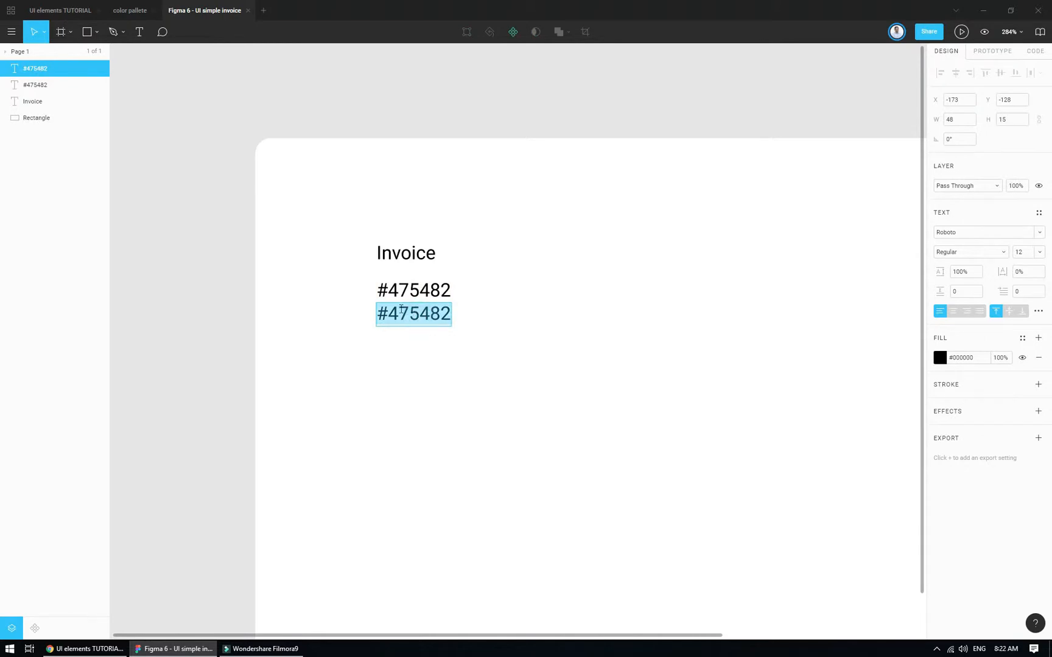
pyautogui.moveTo(1031, 513)
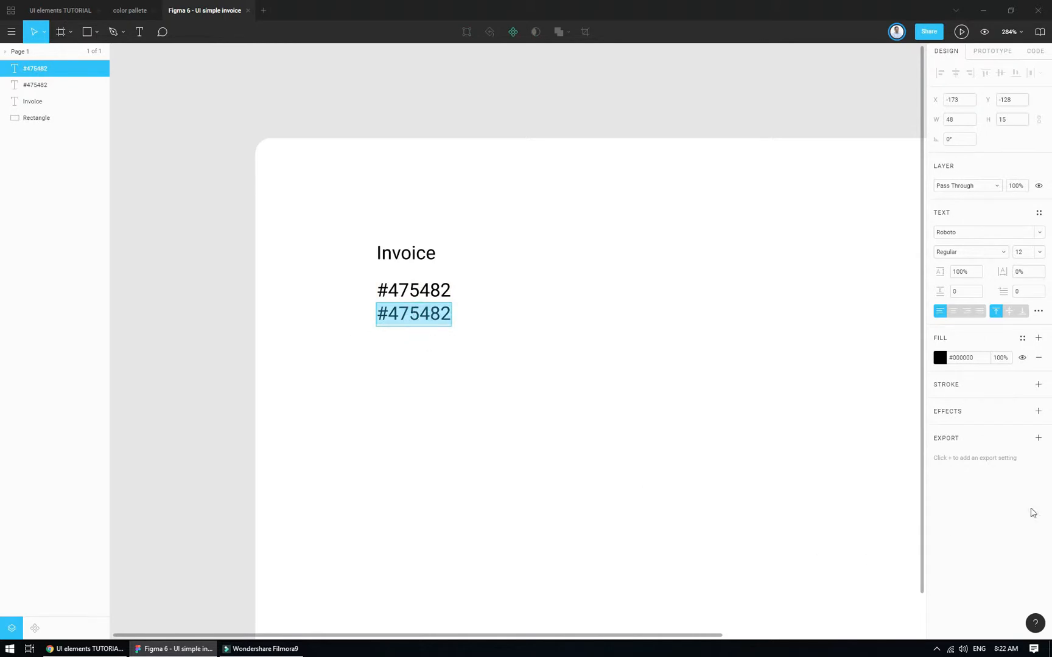
# Add the date '22.mar.2019' and the 'Print it' label near the bottom
pyautogui.write('2')
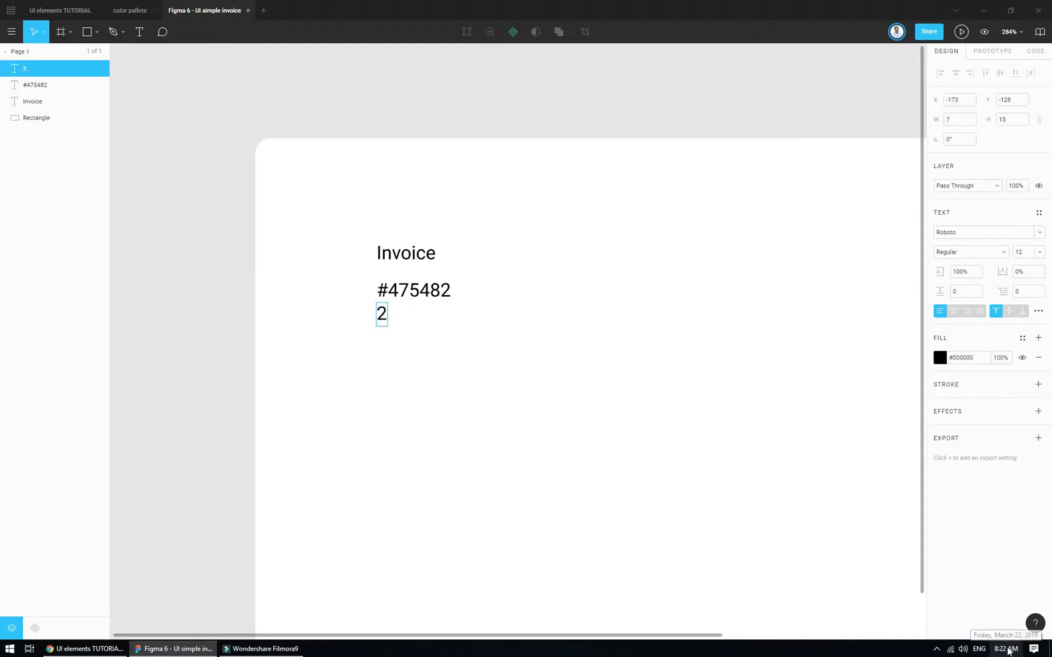
pyautogui.write('2')
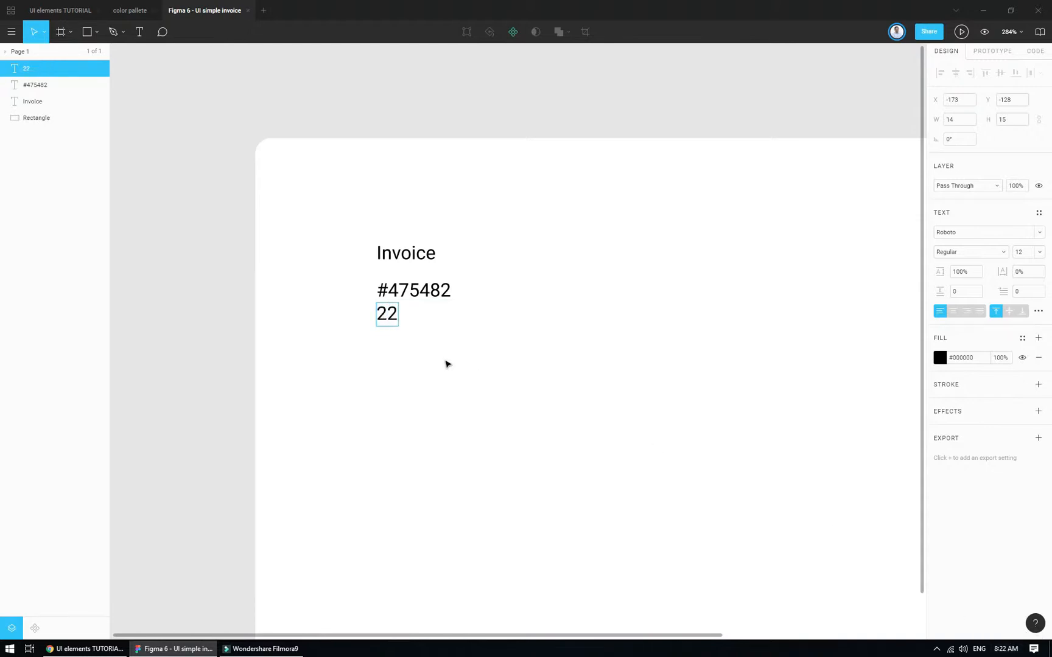
pyautogui.write('.')
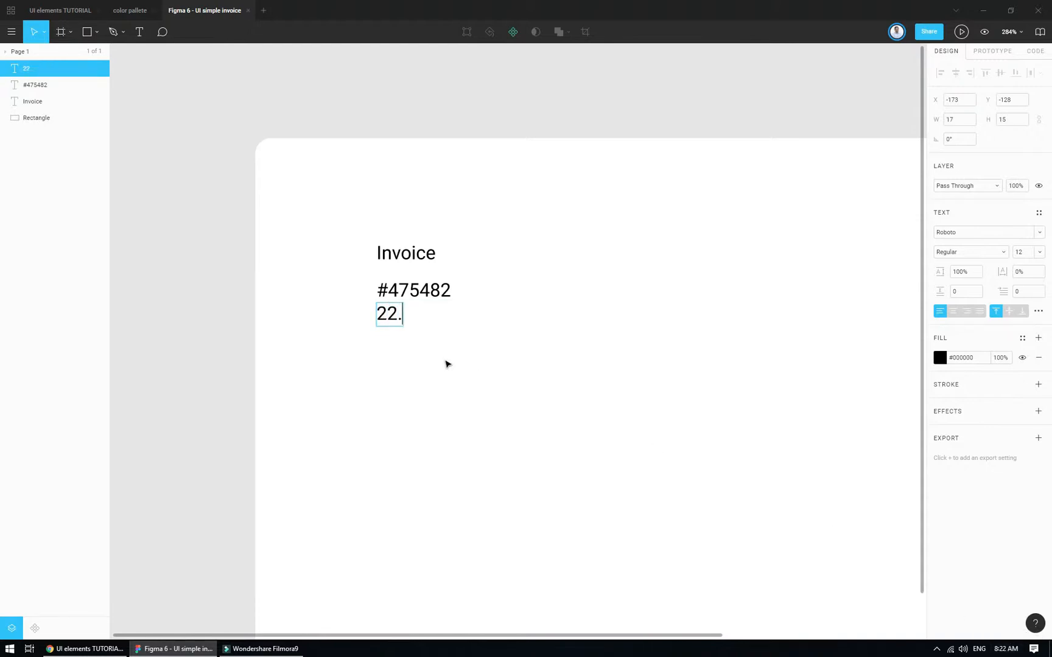
pyautogui.write('mar.')
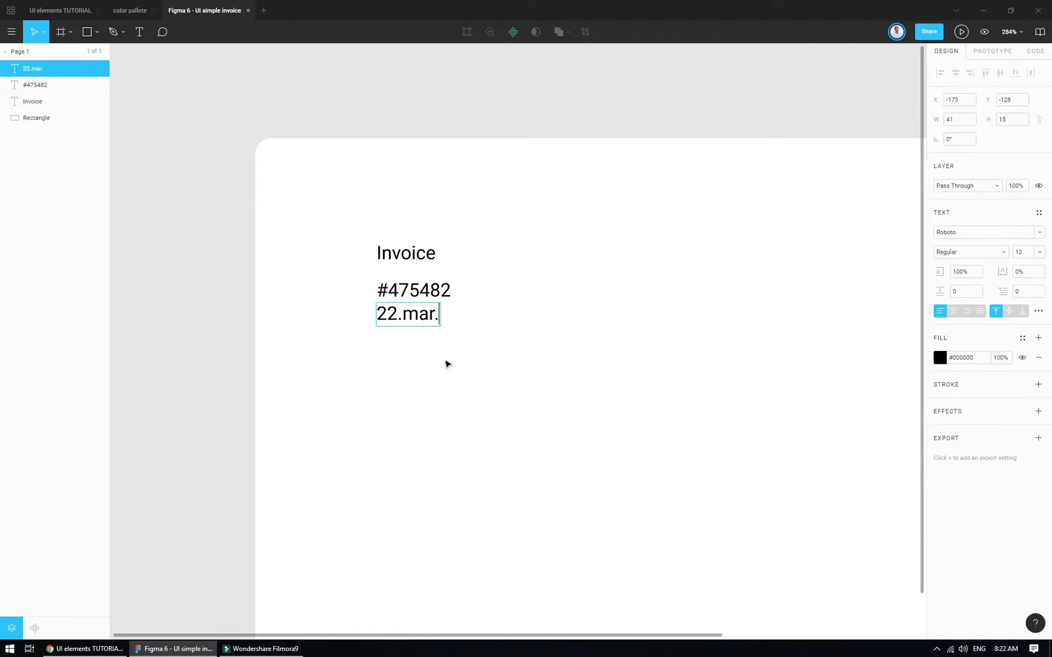
pyautogui.write('2019')
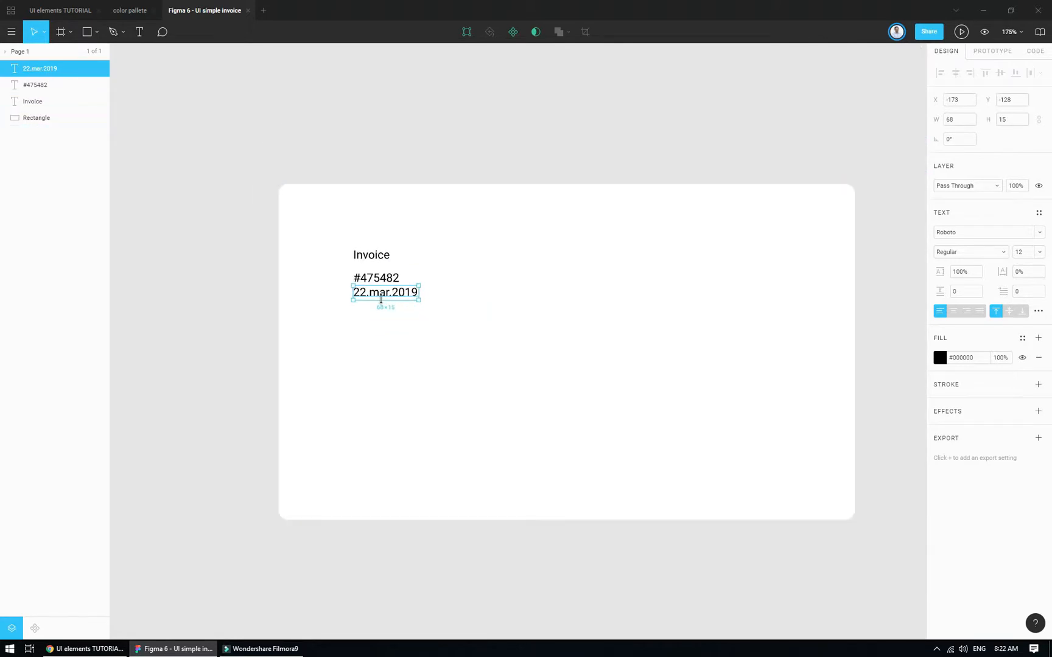
pyautogui.moveTo(390, 353)
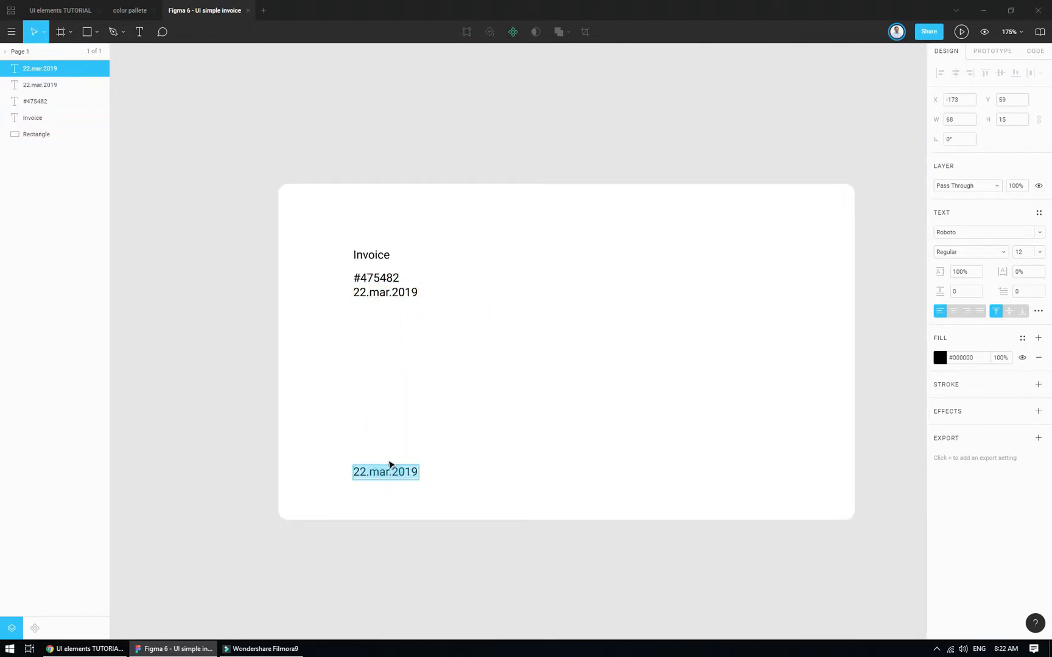
pyautogui.write('Print it')
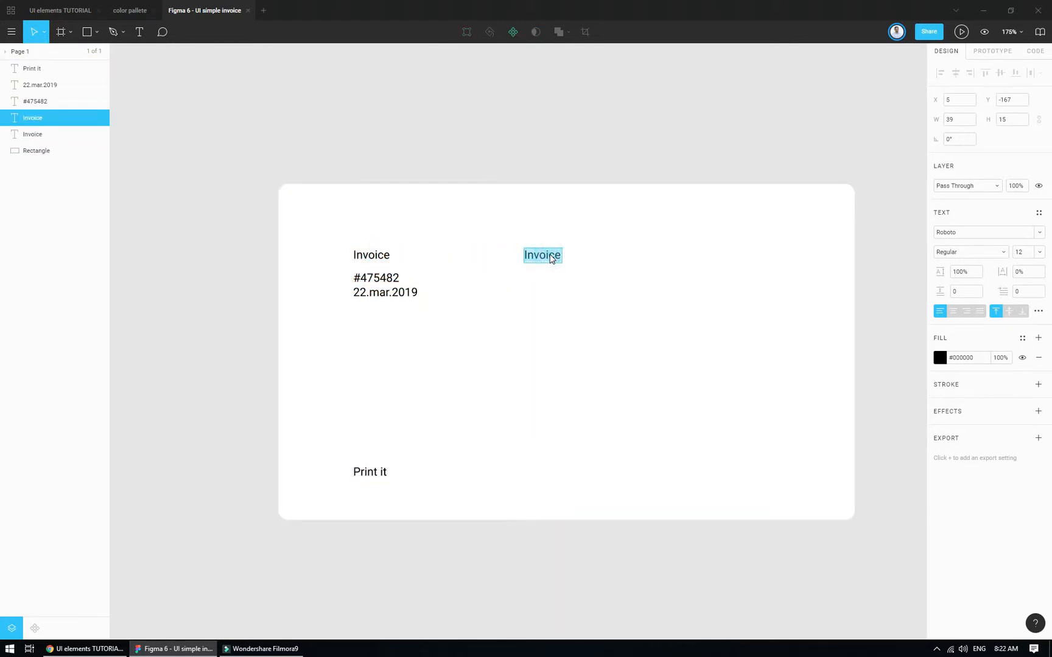
# Add the 'Annual' heading with 'Dribble' and 'Dropbox' item rows
pyautogui.write('Annual')
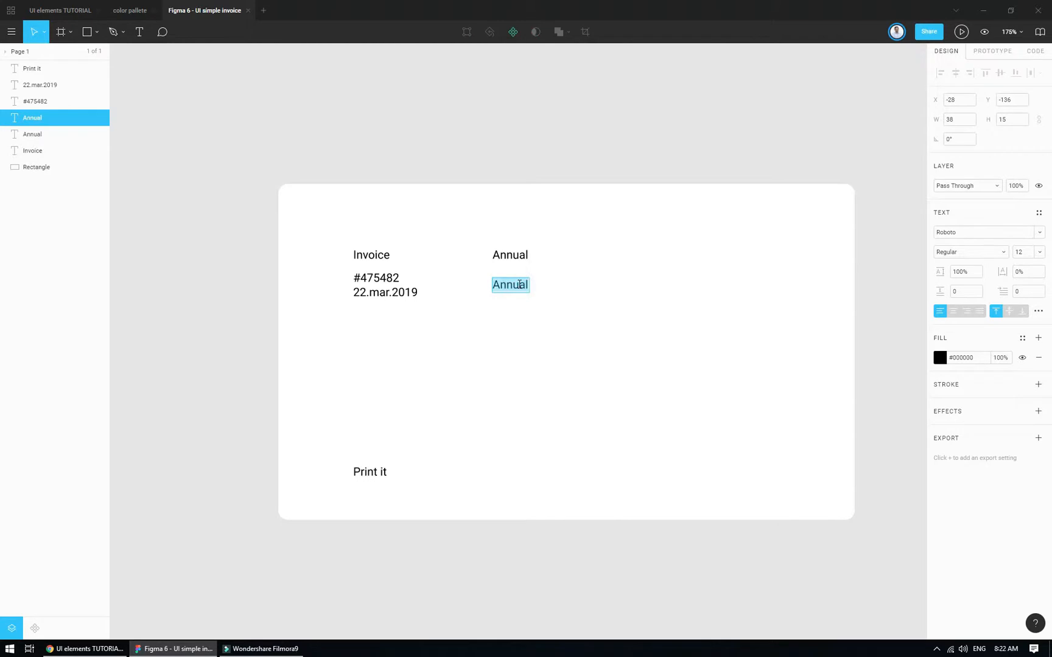
pyautogui.write('Dribble')
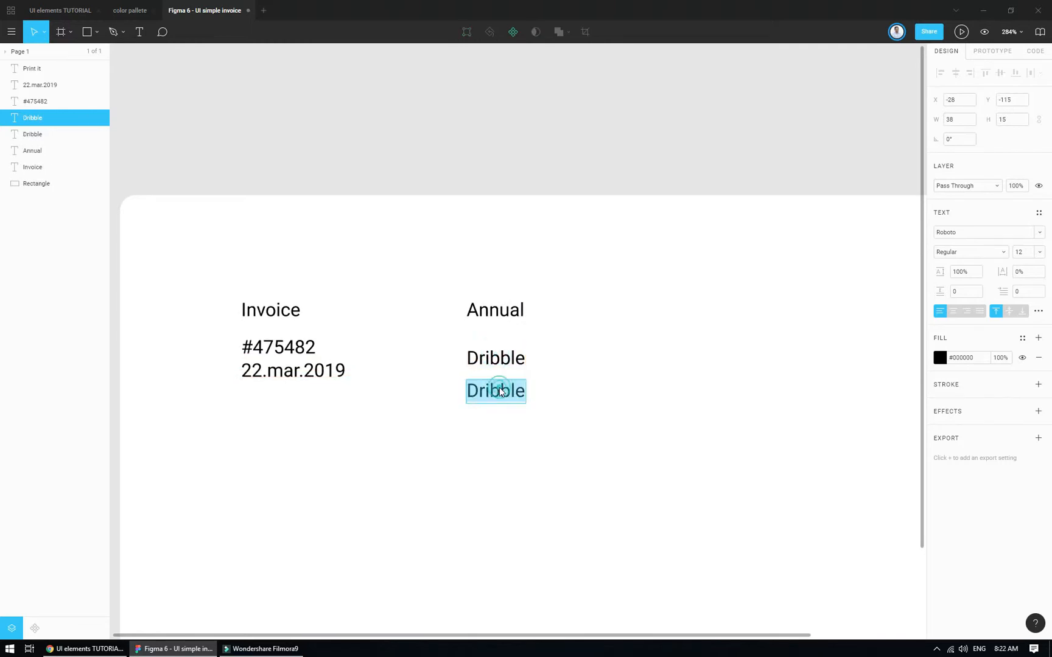
pyautogui.write('Dropb')
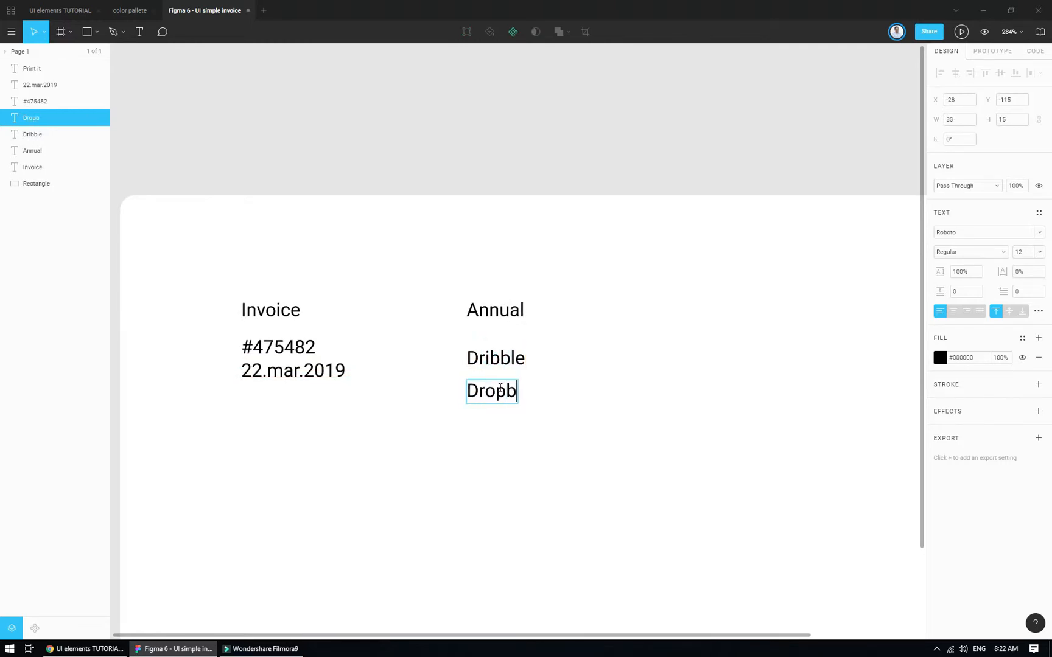
pyautogui.write('ox')
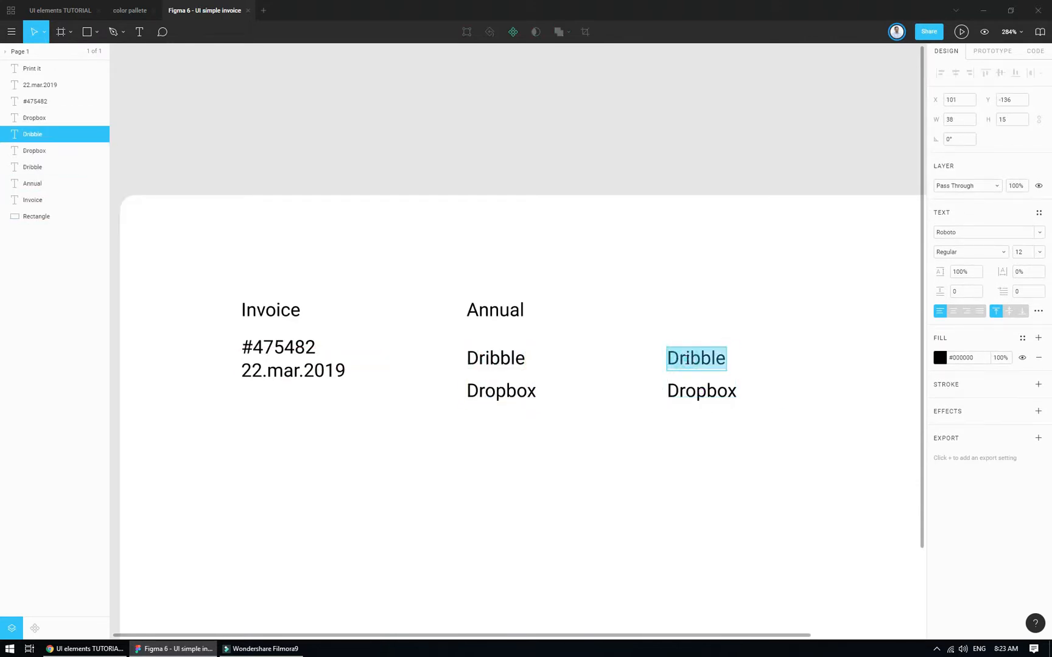
# Give the rows '1 year' durations and the $ 20 and $ 90 prices
pyautogui.write('1 year')
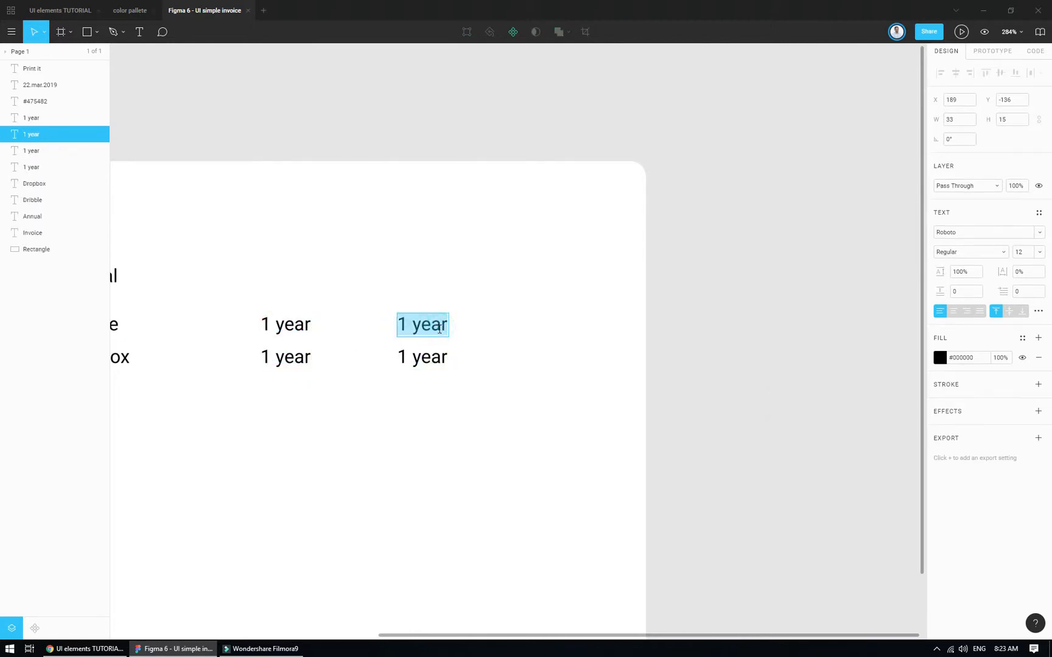
pyautogui.write('$ 20')
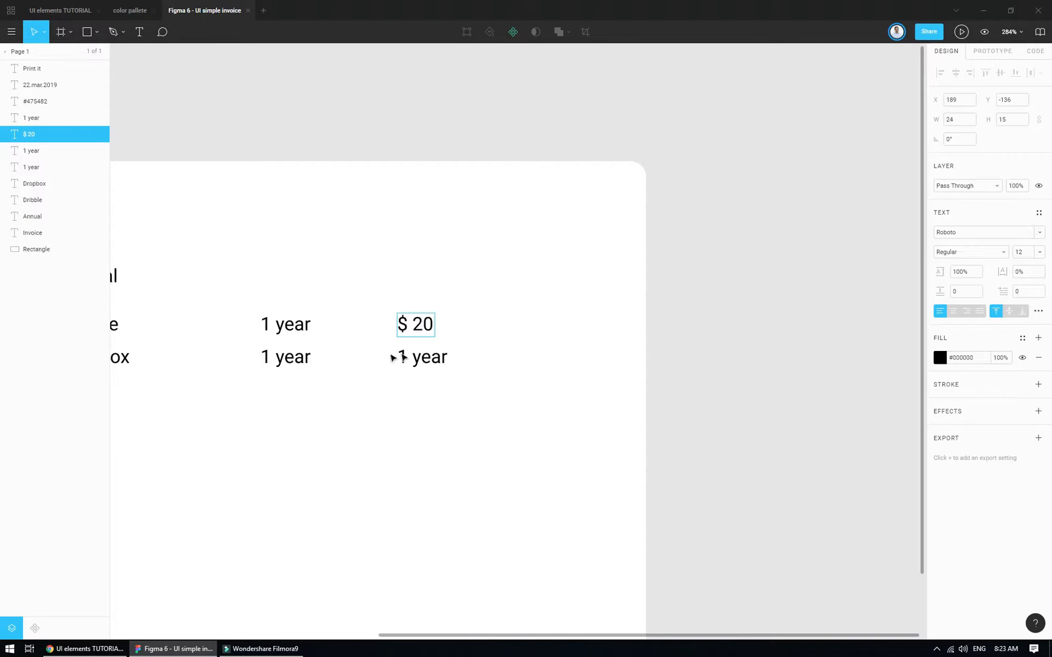
pyautogui.click(418, 356)
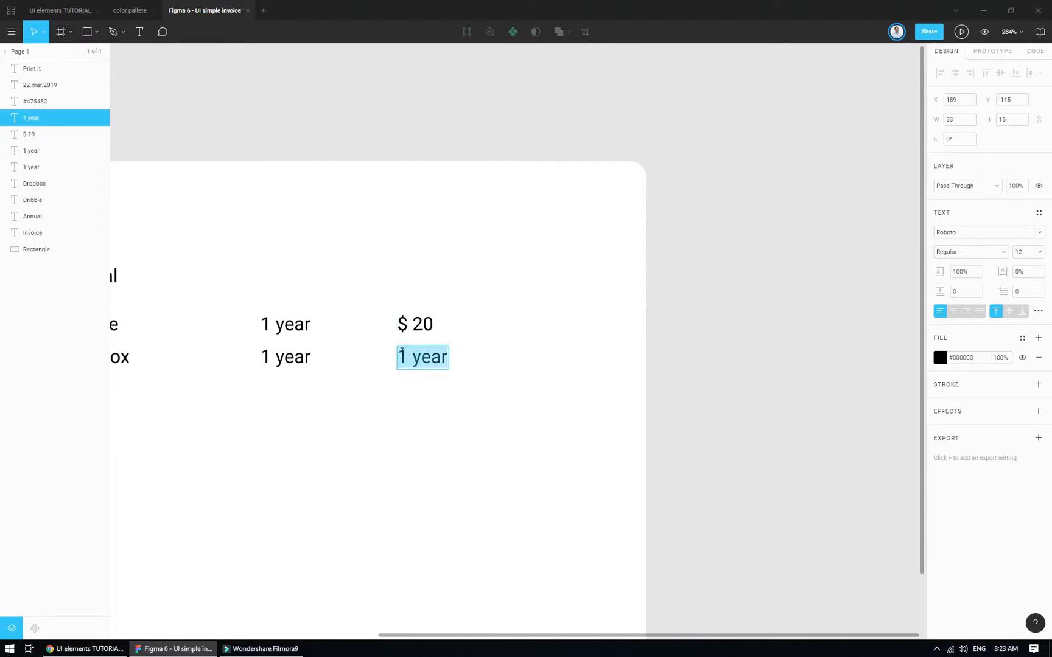
pyautogui.write('$ 90')
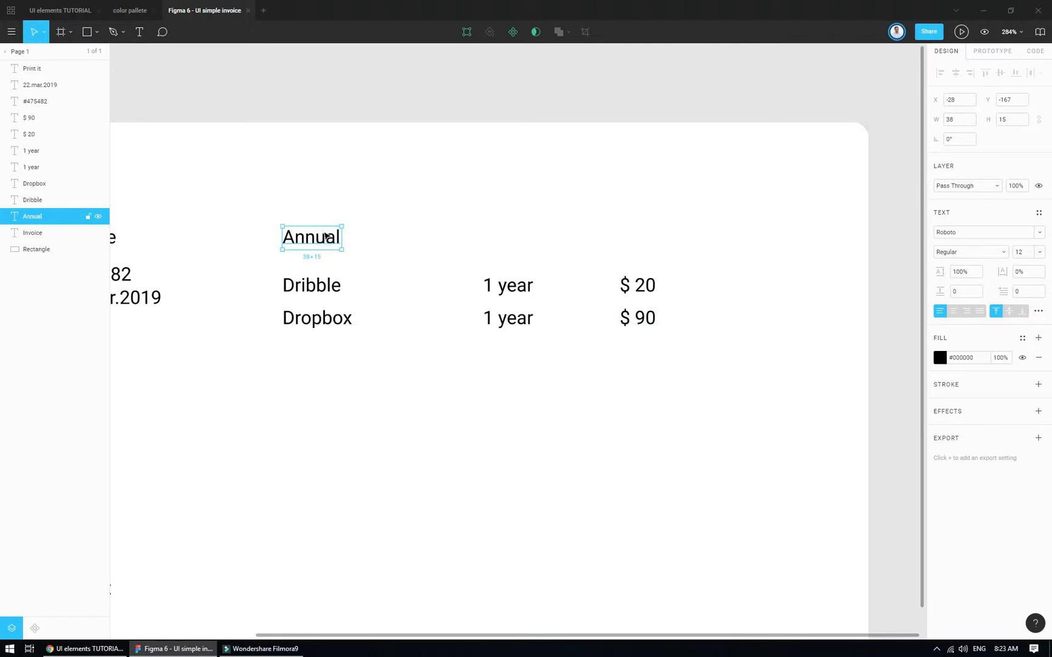
# Bold the Annual heading and both prices, and spread the table rows wider
pyautogui.click(969, 251)
pyautogui.write('17')
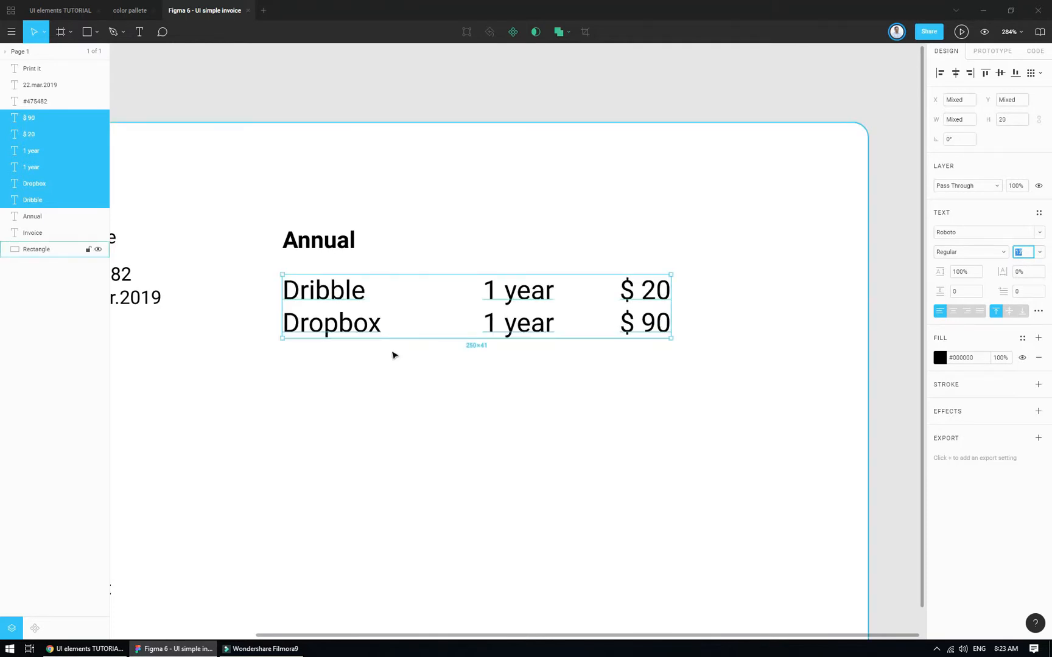
pyautogui.moveTo(673, 390)
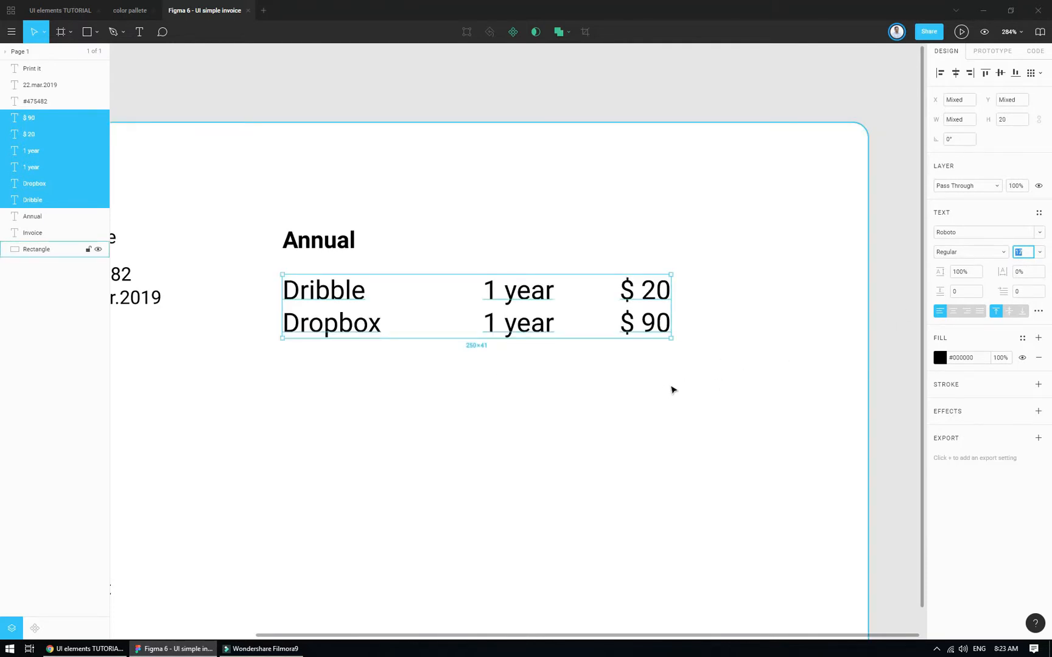
pyautogui.click(643, 305)
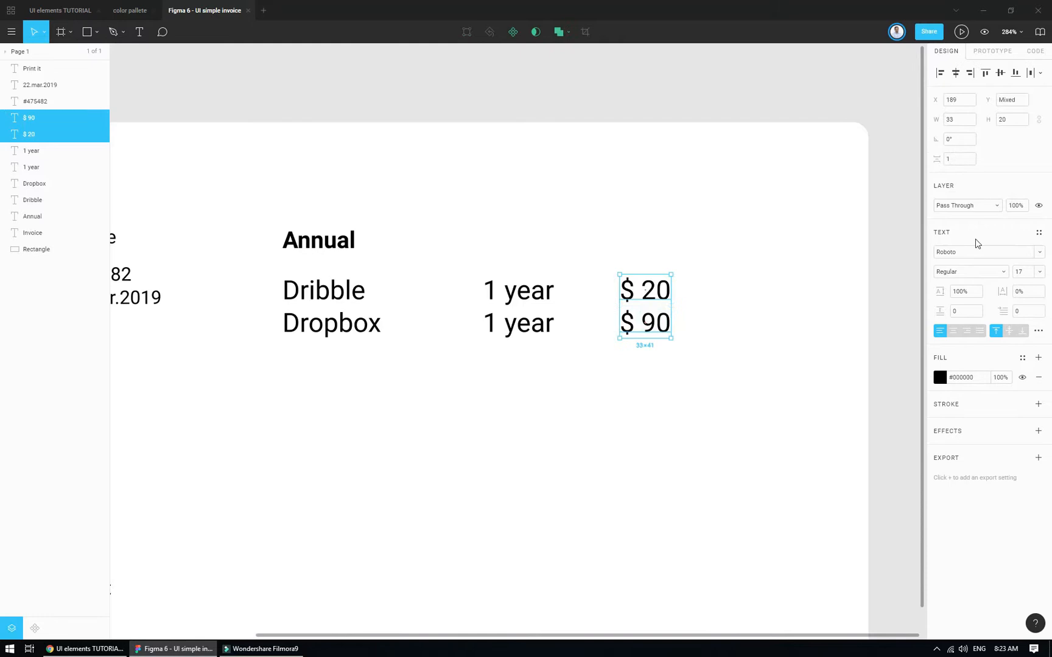
pyautogui.click(965, 272)
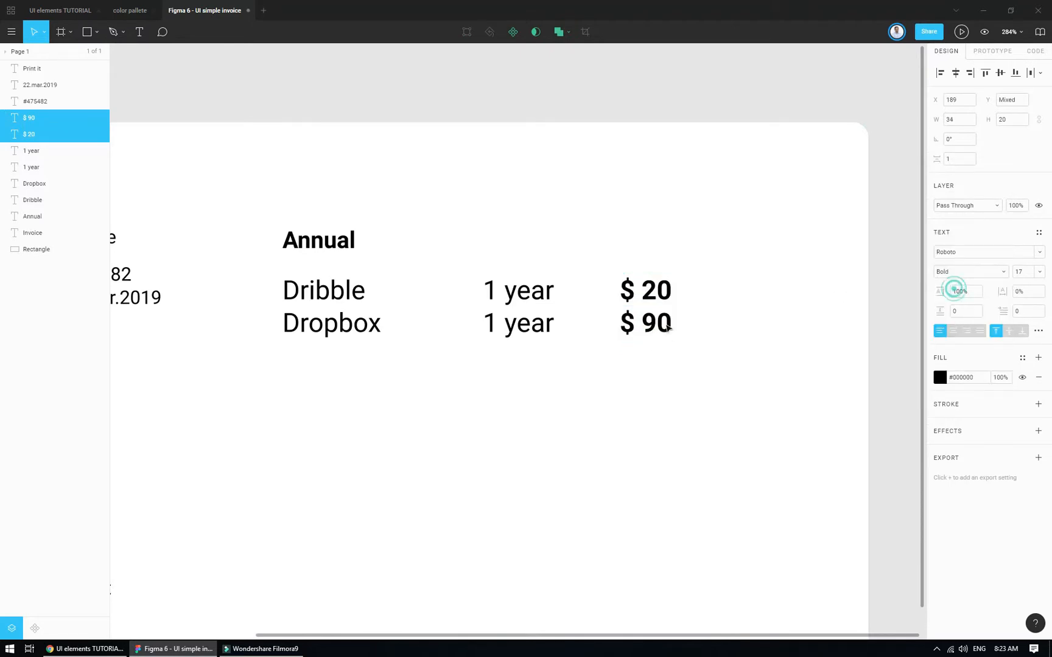
pyautogui.click(331, 323)
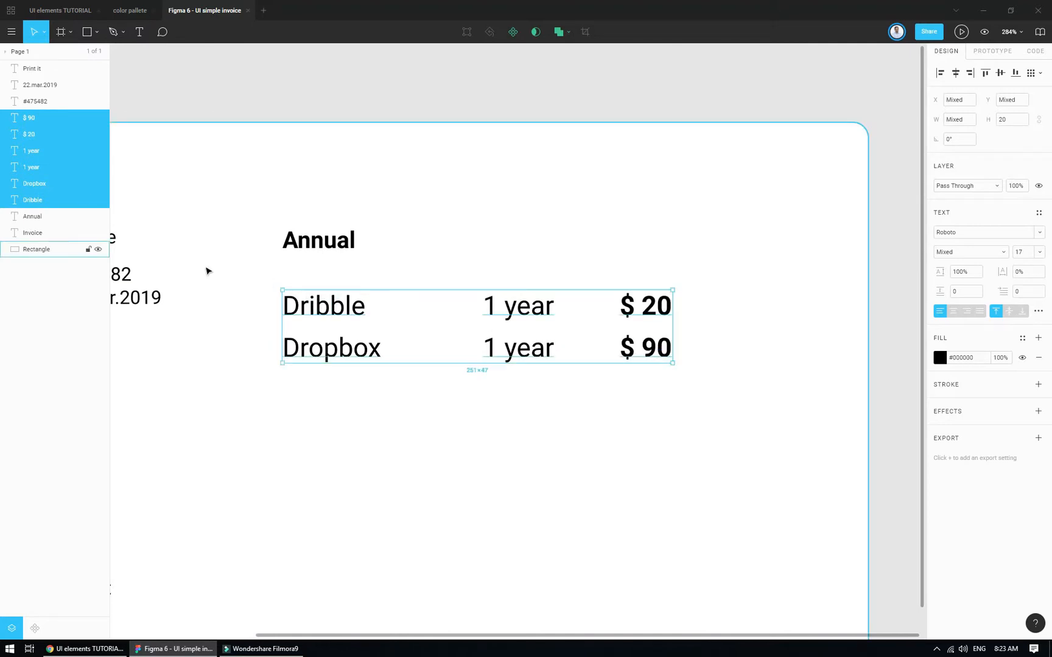
pyautogui.click(87, 32)
pyautogui.write('1')
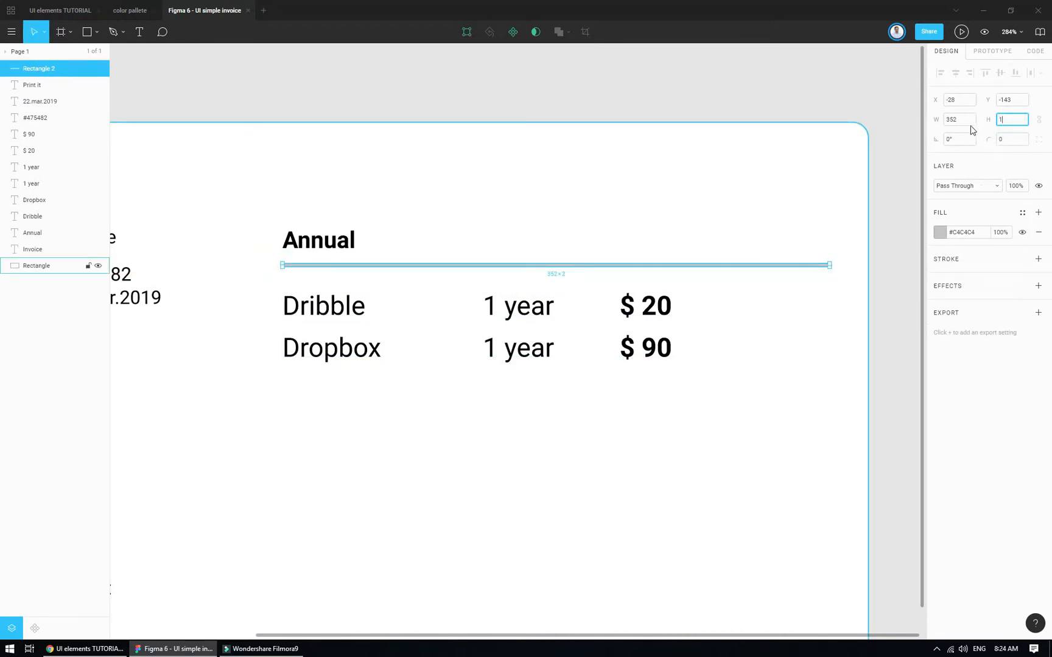
# Recolour the 352 × 1 divider under Annual a light grey
pyautogui.click(940, 231)
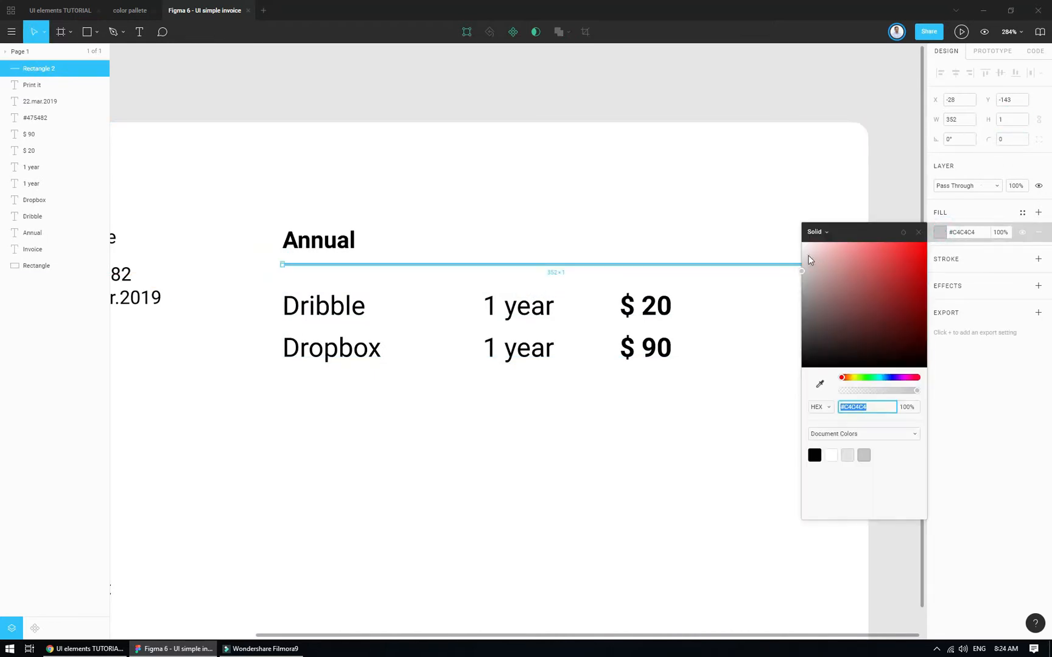
pyautogui.click(37, 266)
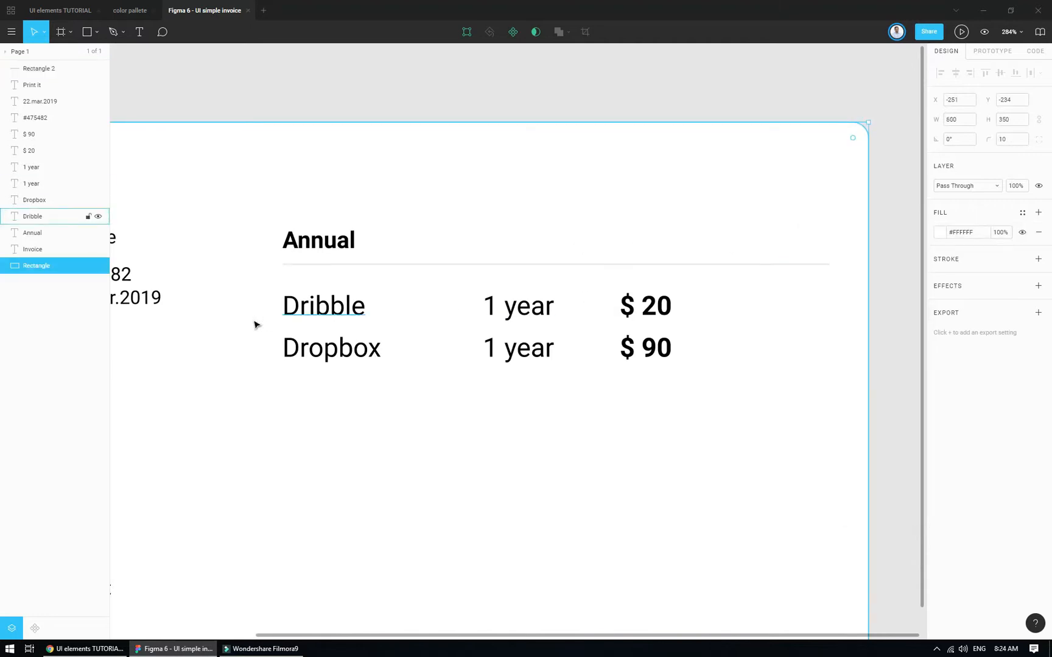
pyautogui.click(322, 305)
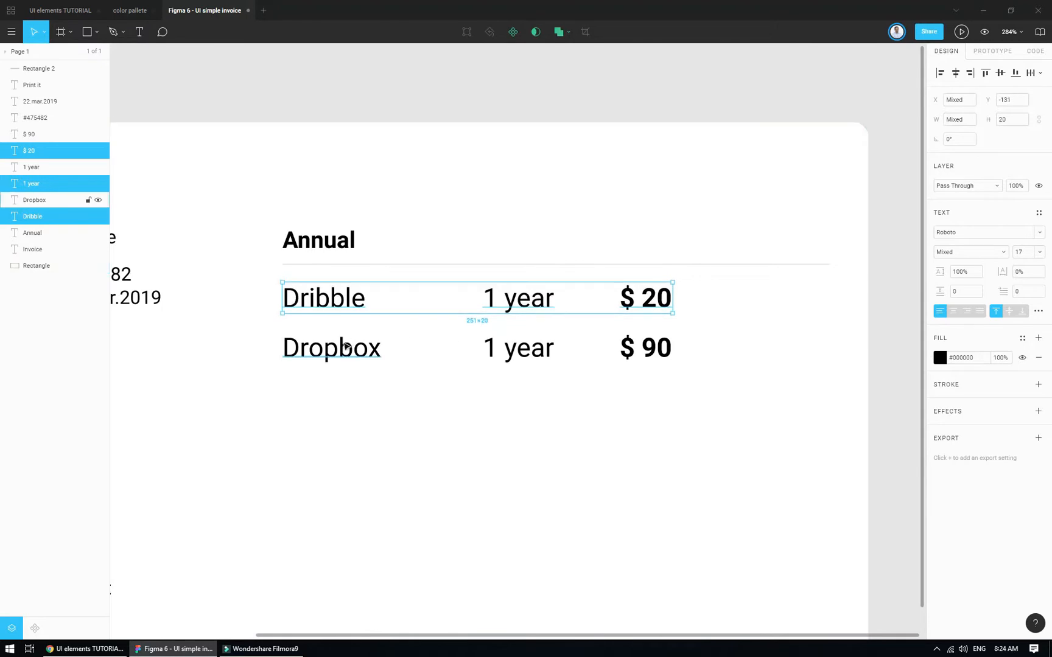
# Right-align the $ 20 and $ 90 prices at the divider's right end
pyautogui.click(644, 297)
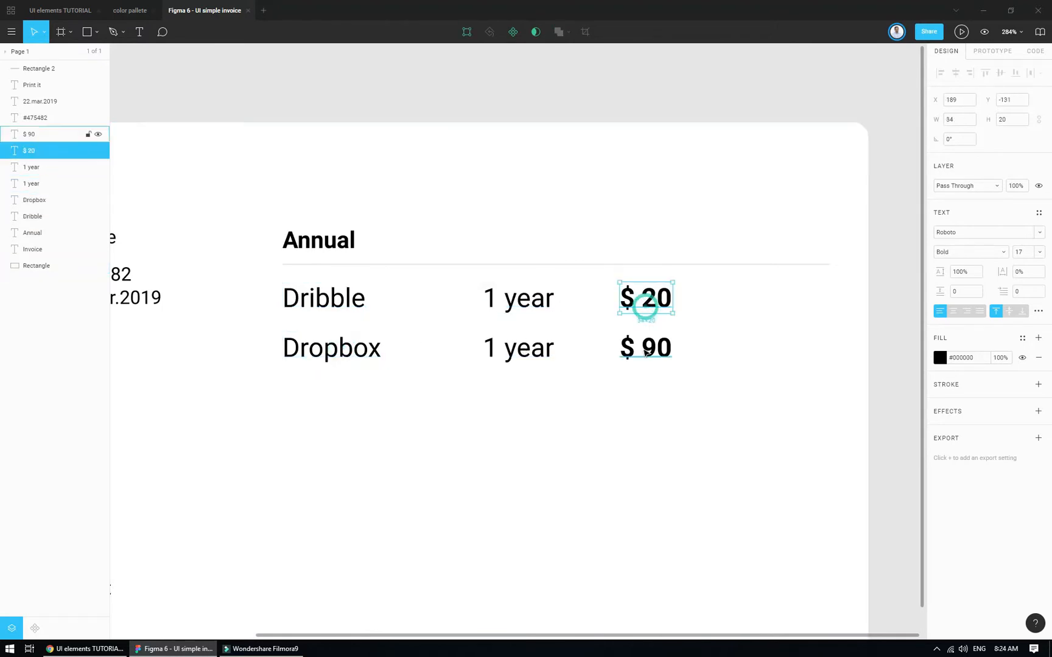
pyautogui.click(28, 133)
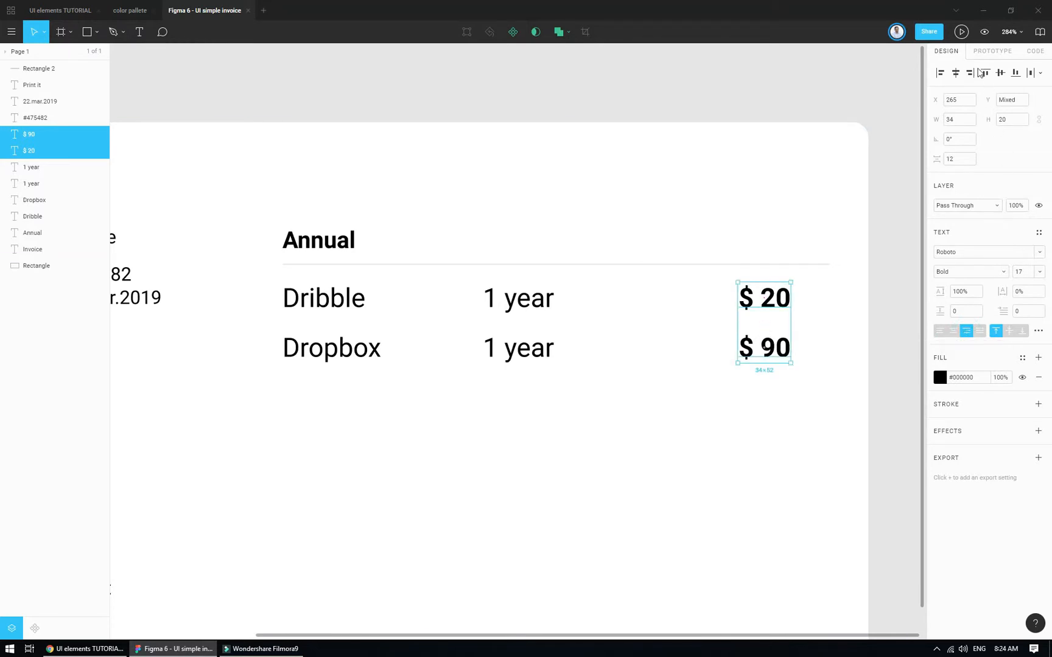
pyautogui.click(518, 298)
pyautogui.write('Monthly')
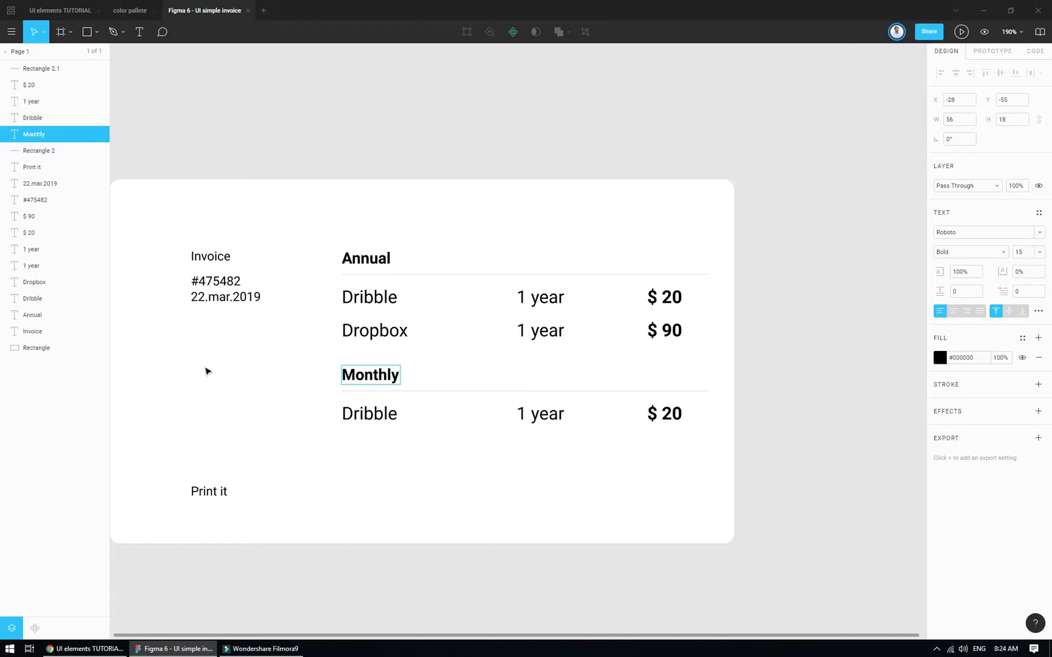
# Rename the copied Monthly row's item from Dribble to 'Spotify'
pyautogui.click(369, 414)
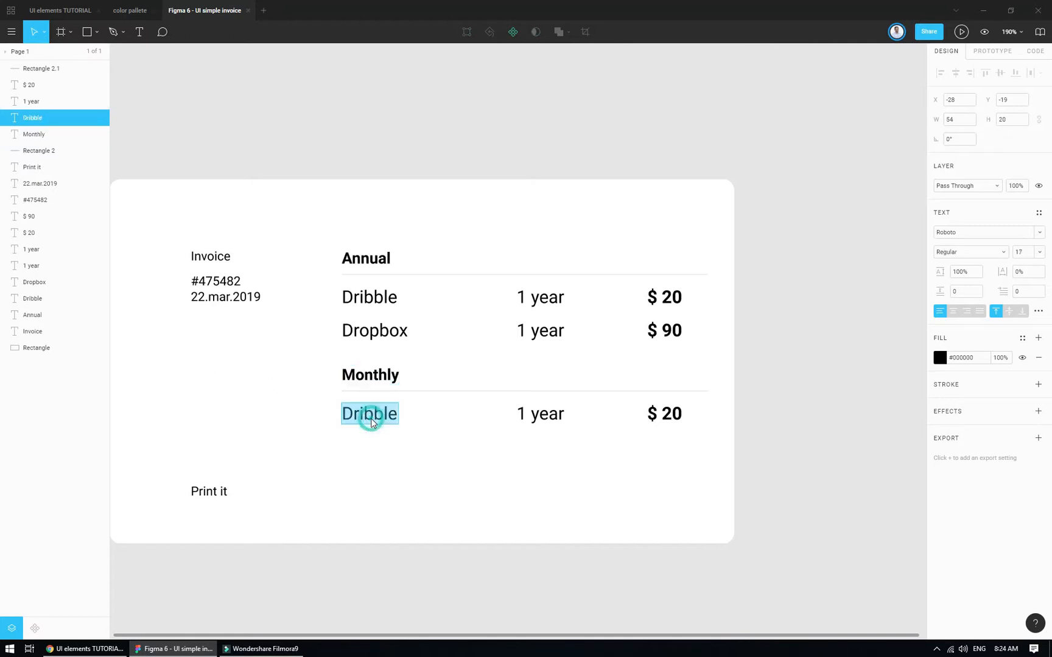
pyautogui.write('Spo')
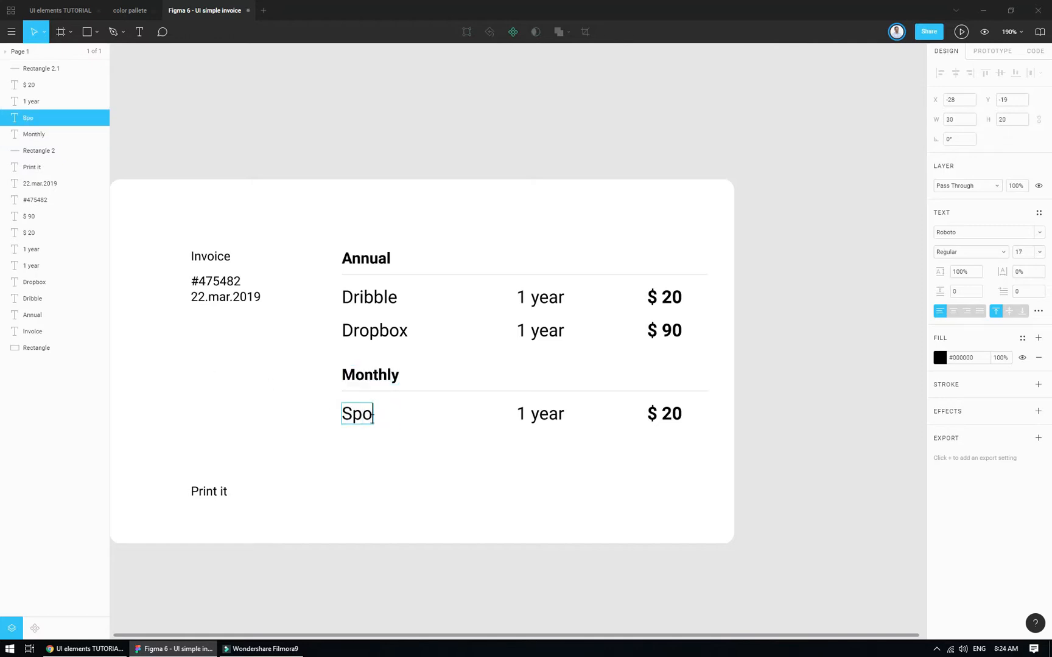
pyautogui.write('tify')
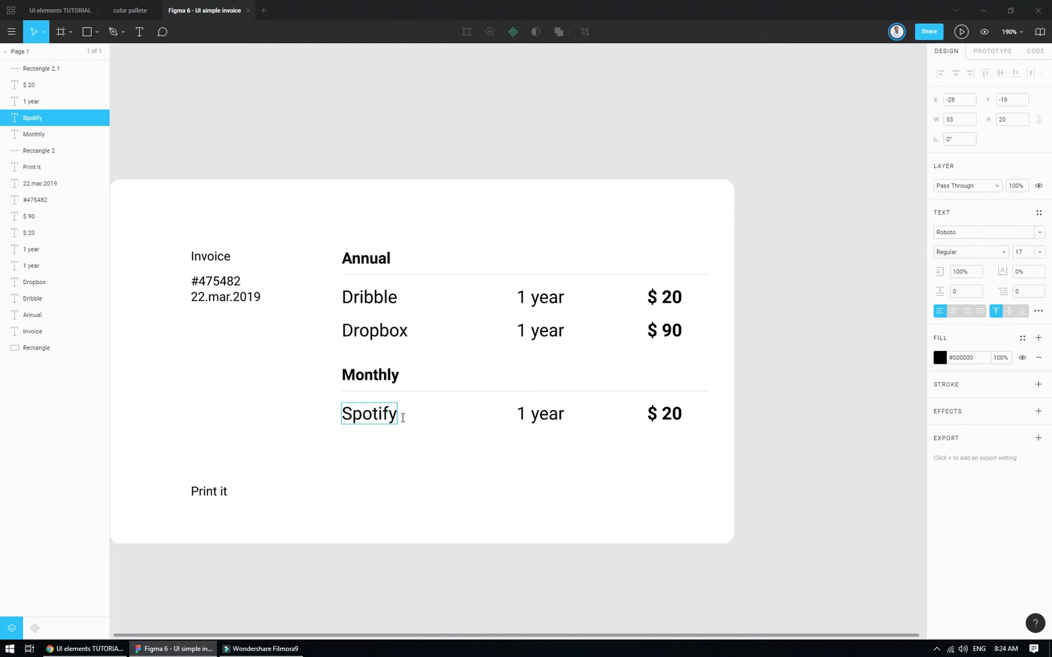
pyautogui.click(539, 413)
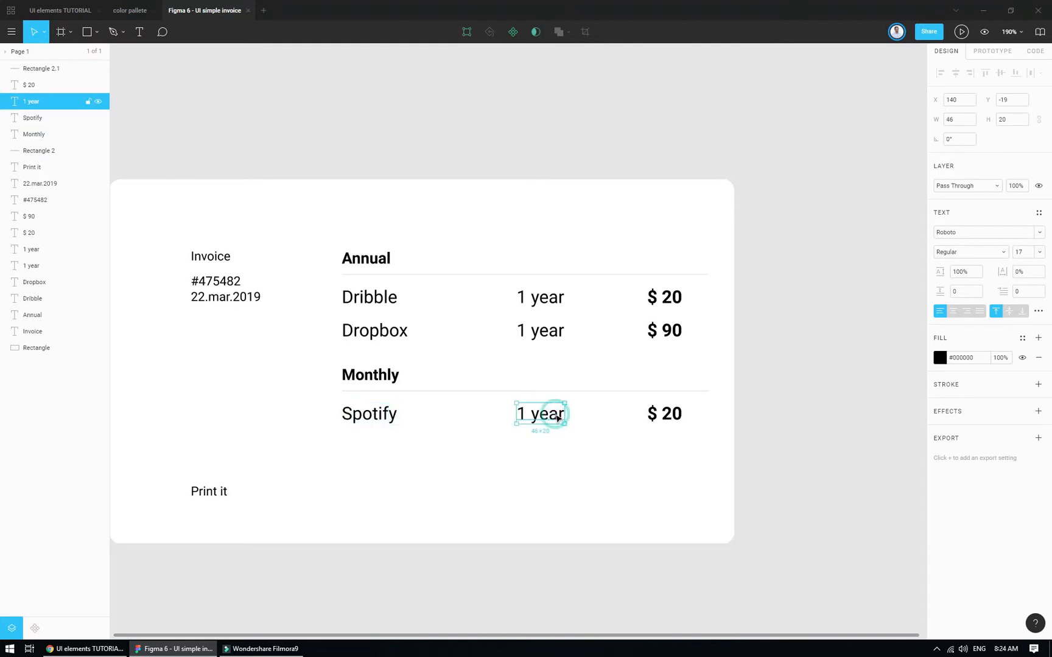
pyautogui.moveTo(566, 420)
pyautogui.write('1 month')
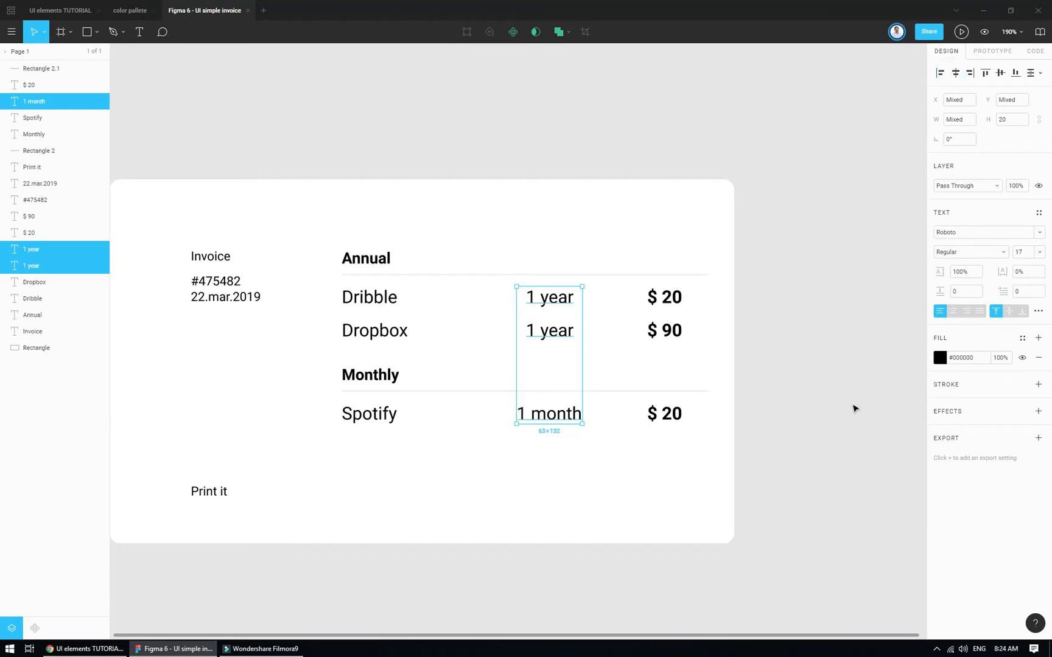
# Finish the Spotify row as 1 month at $ 9.99 beside the $ 128.99 total
pyautogui.click(664, 413)
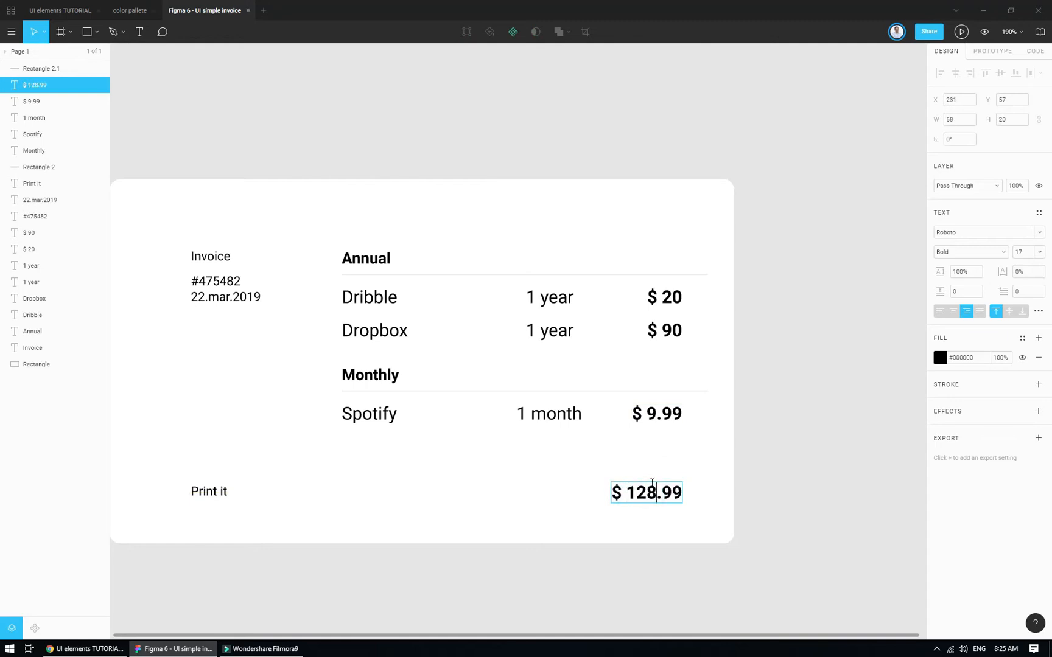
pyautogui.moveTo(859, 403)
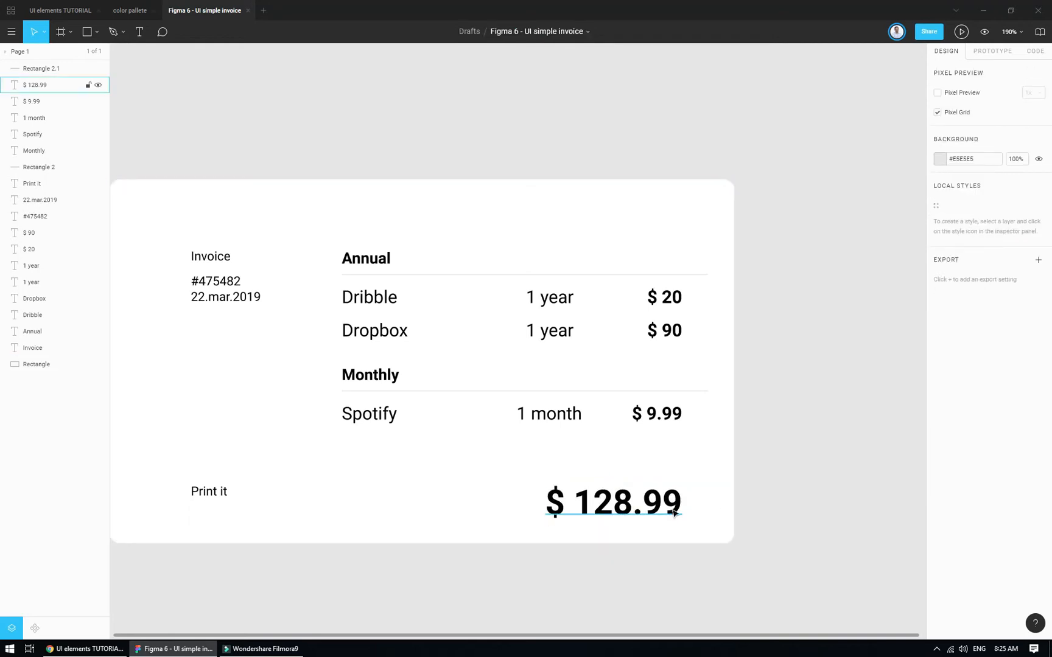
# Copy the $ 9.99 price above the total and retype it as 'Total'
pyautogui.click(612, 502)
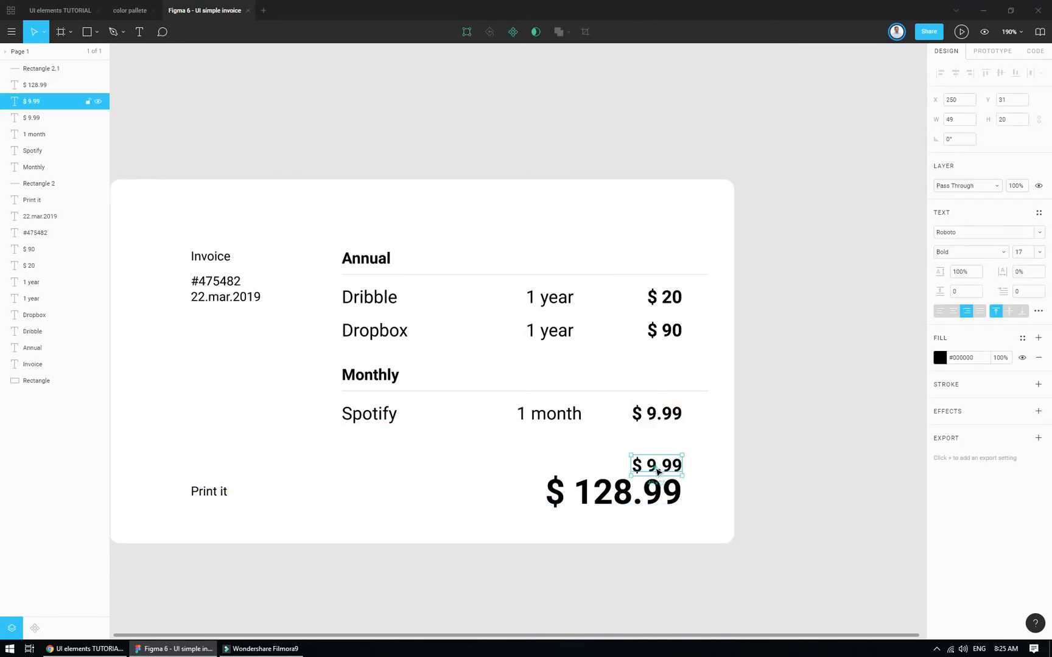
pyautogui.write('Total')
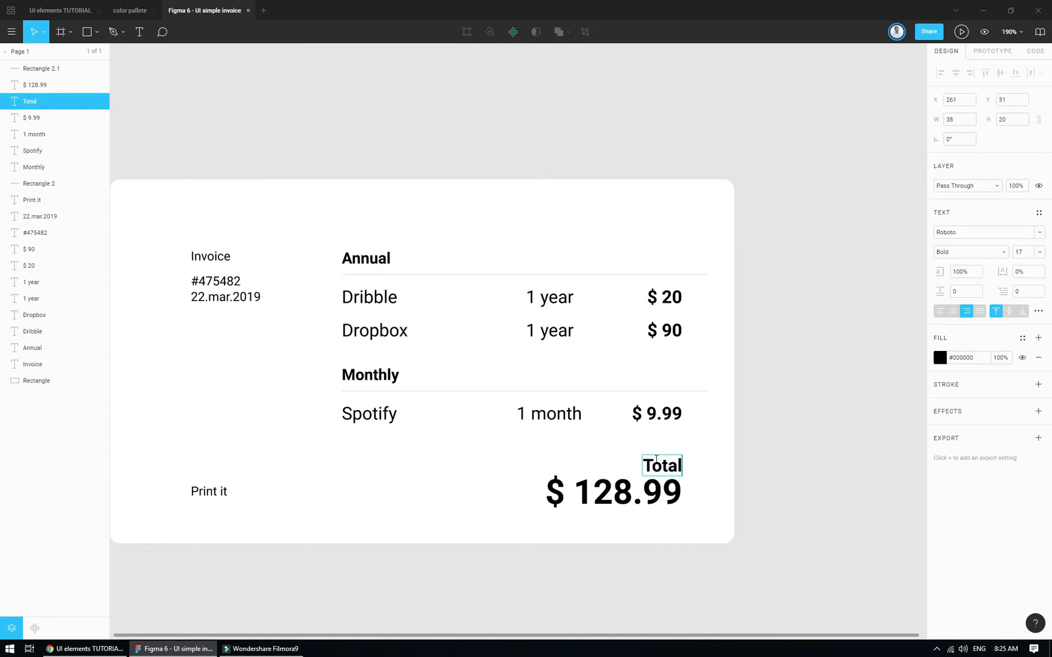
pyautogui.scroll(-3)
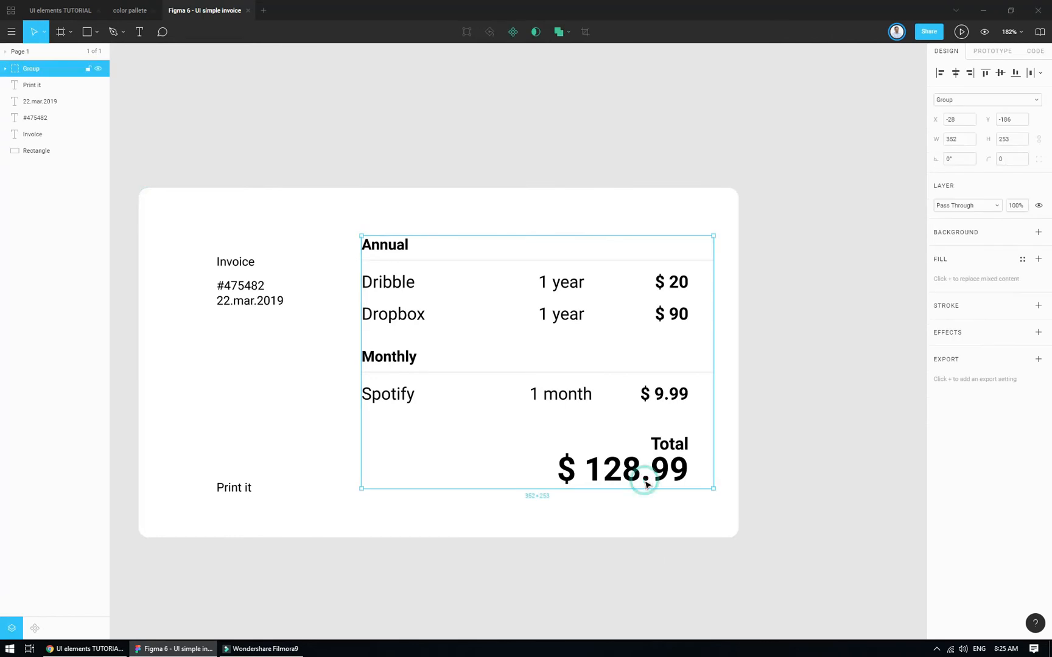
# Move Total onto the amount and make the Invoice title size 33 Bold
pyautogui.doubleClick(622, 468)
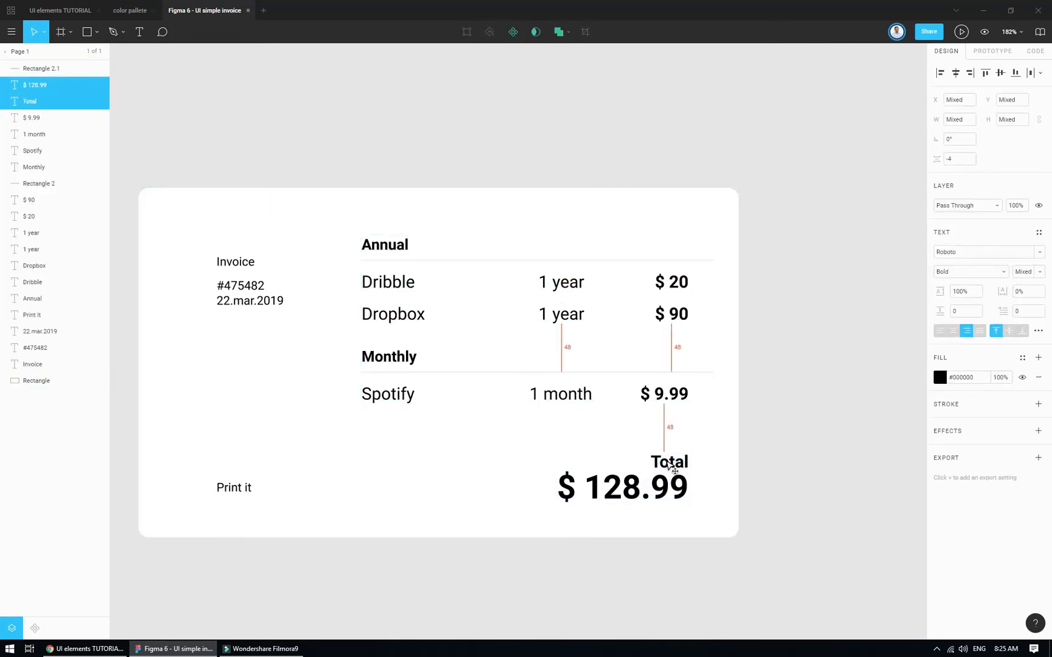
pyautogui.click(236, 261)
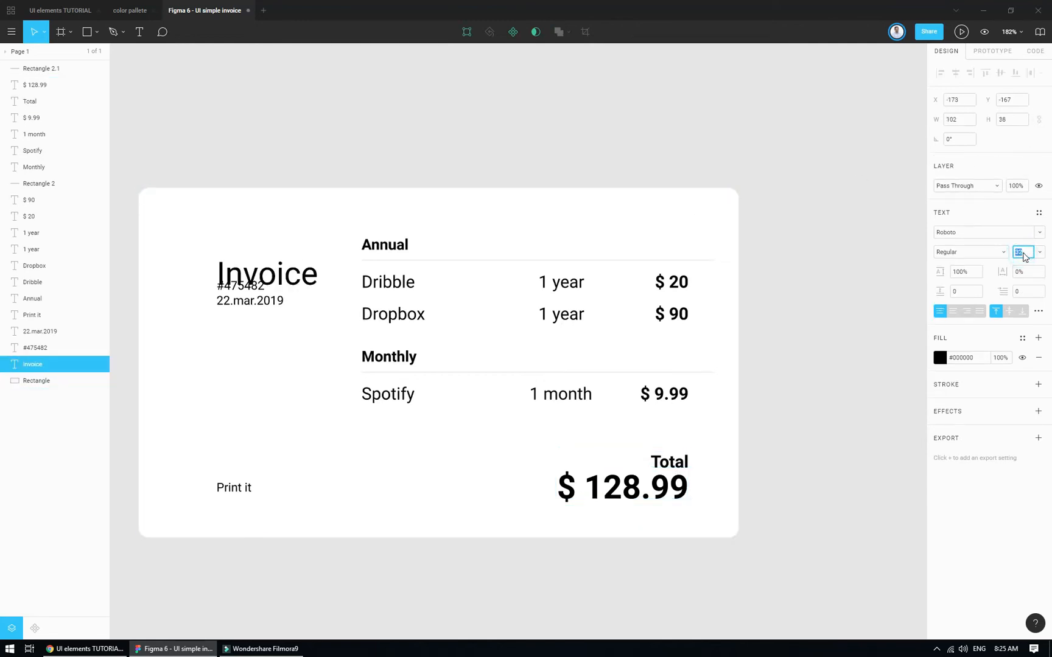
pyautogui.click(970, 251)
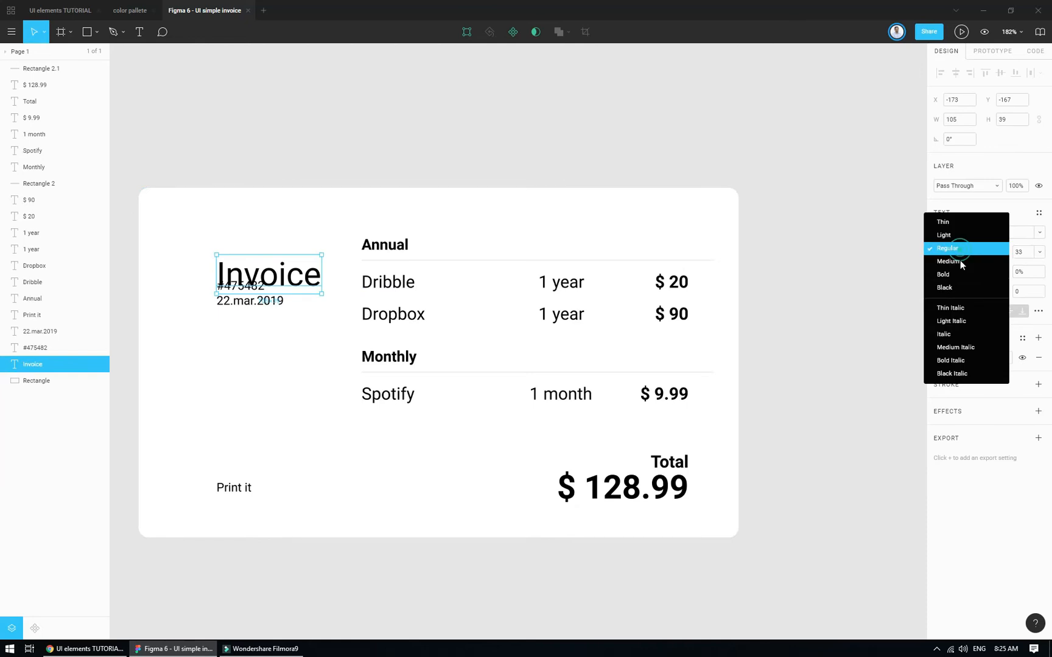
pyautogui.click(366, 243)
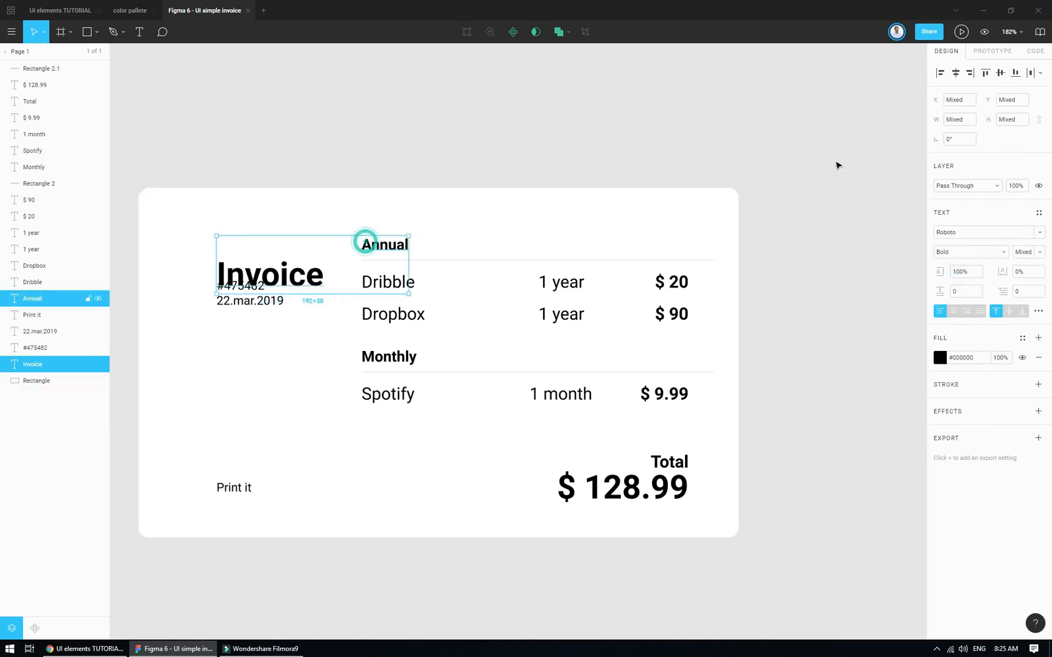
pyautogui.click(985, 73)
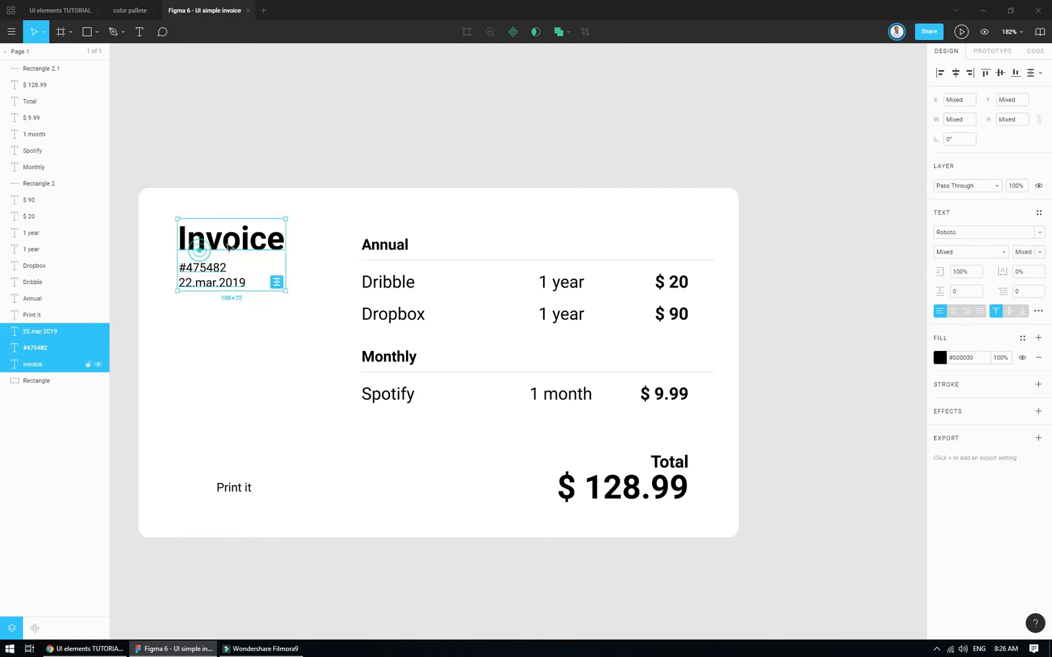
# Deselect the Invoice, #475482 and 22.mar.2019 header block after placing it top-left
pyautogui.click(36, 380)
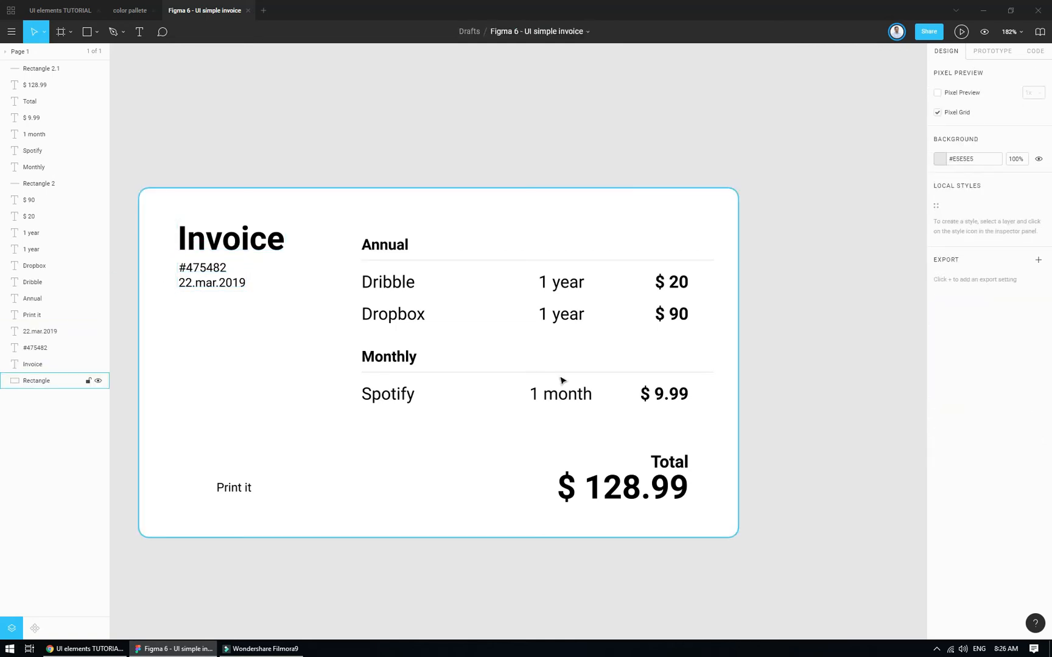
# Select only the grey 100×35 pill with corner radius 30 over Print it
pyautogui.scroll(-3)
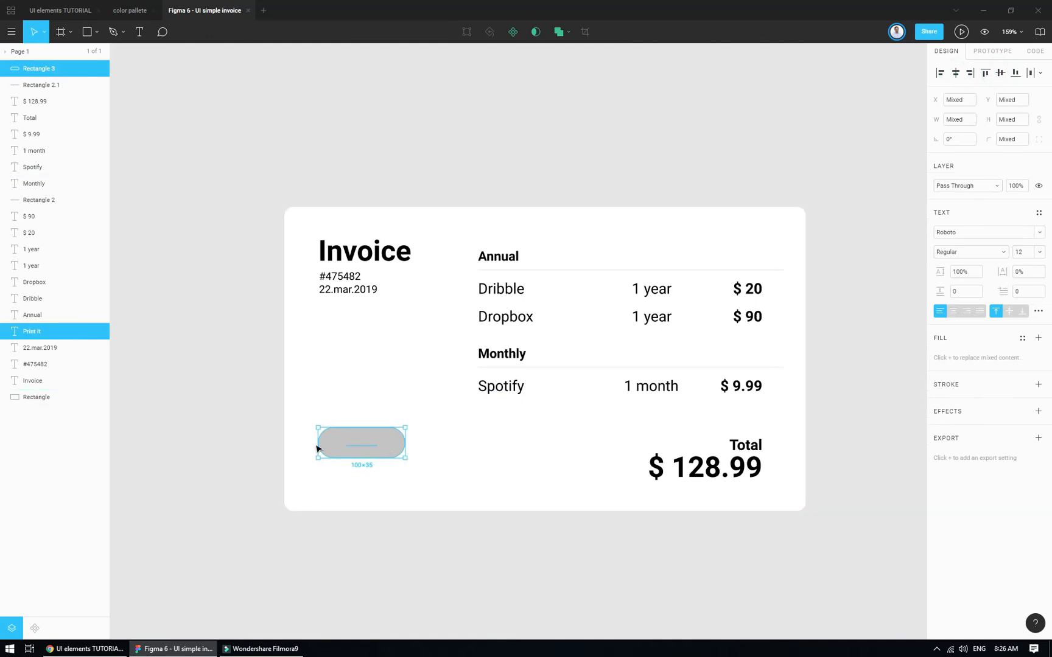
pyautogui.click(361, 443)
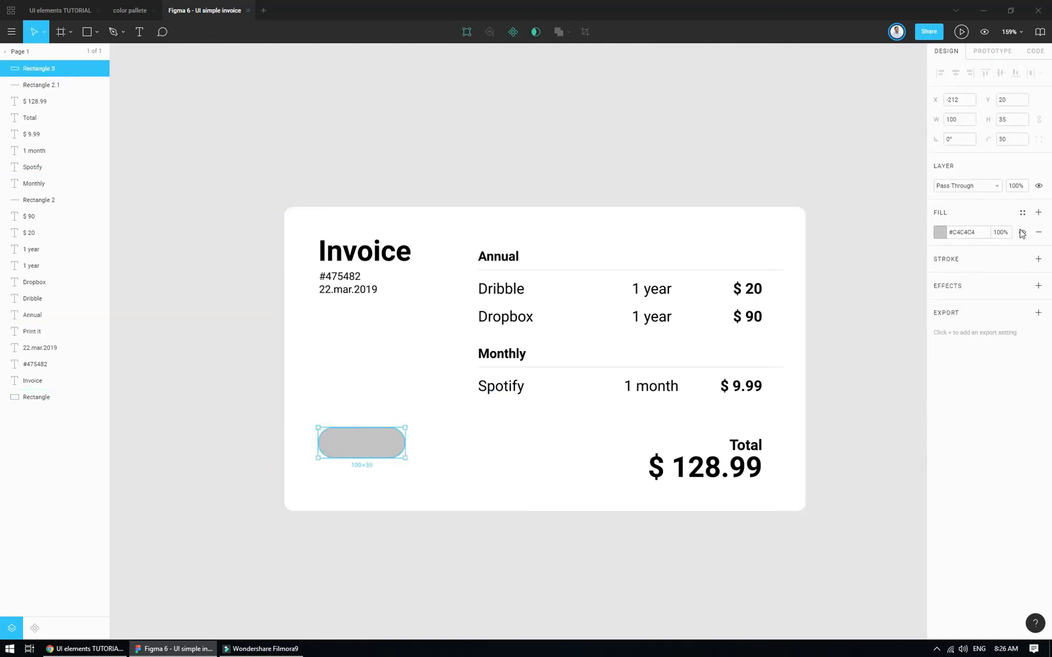
# Remove the pill's grey fill and give it a thin reddish stroke
pyautogui.click(1039, 239)
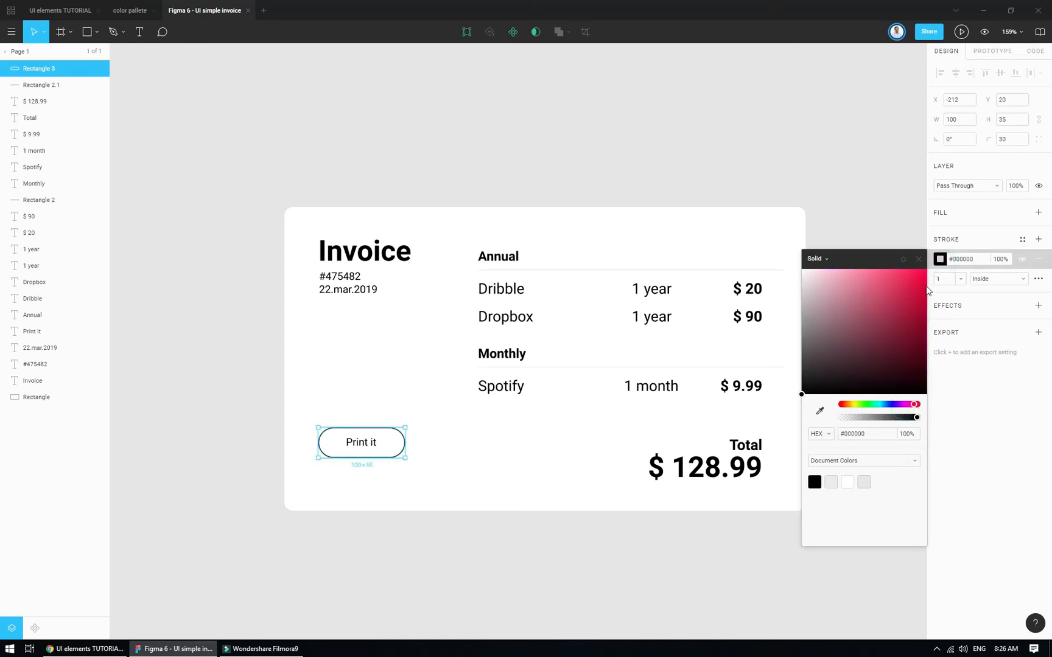
pyautogui.click(913, 277)
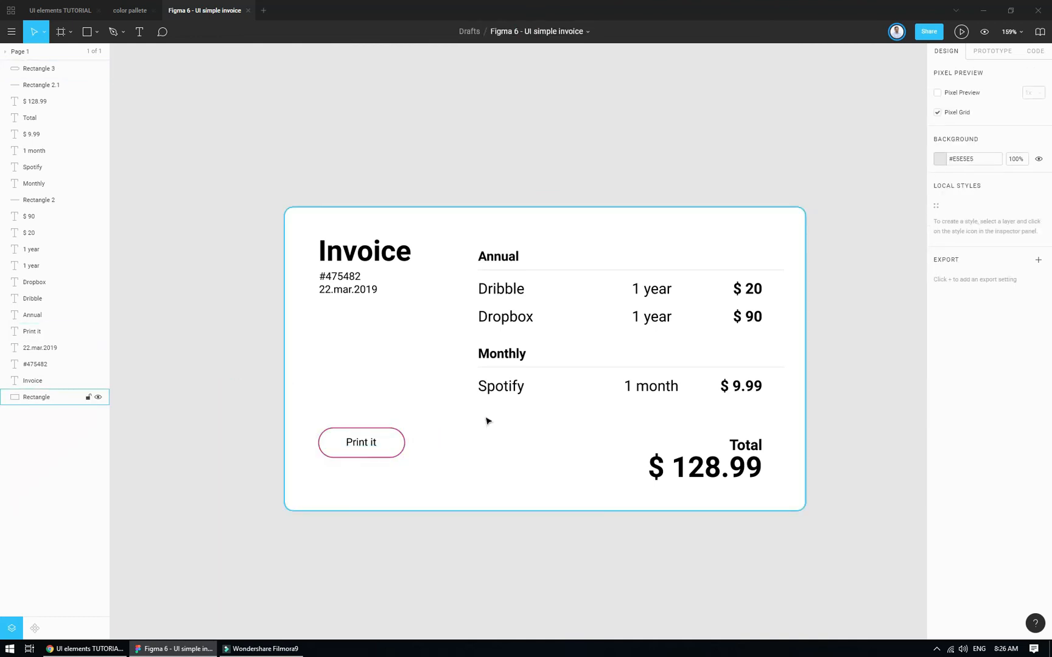
pyautogui.scroll(-3)
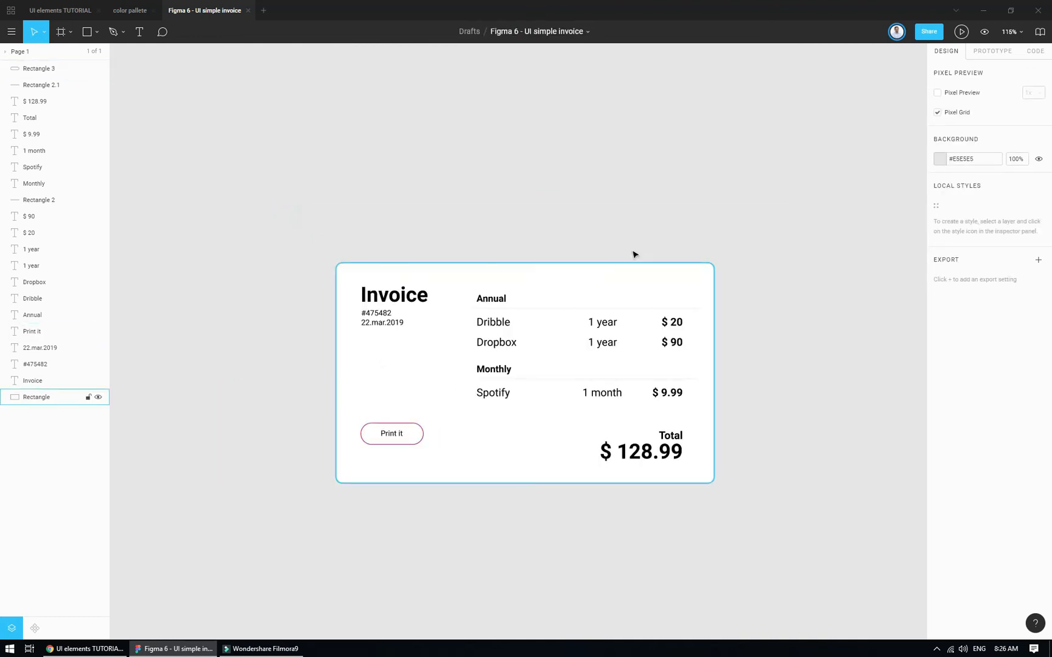
# Set the canvas background to #EE194C and bottom-align the Print it button with $ 128.99
pyautogui.click(939, 159)
pyautogui.write('#EE194C')
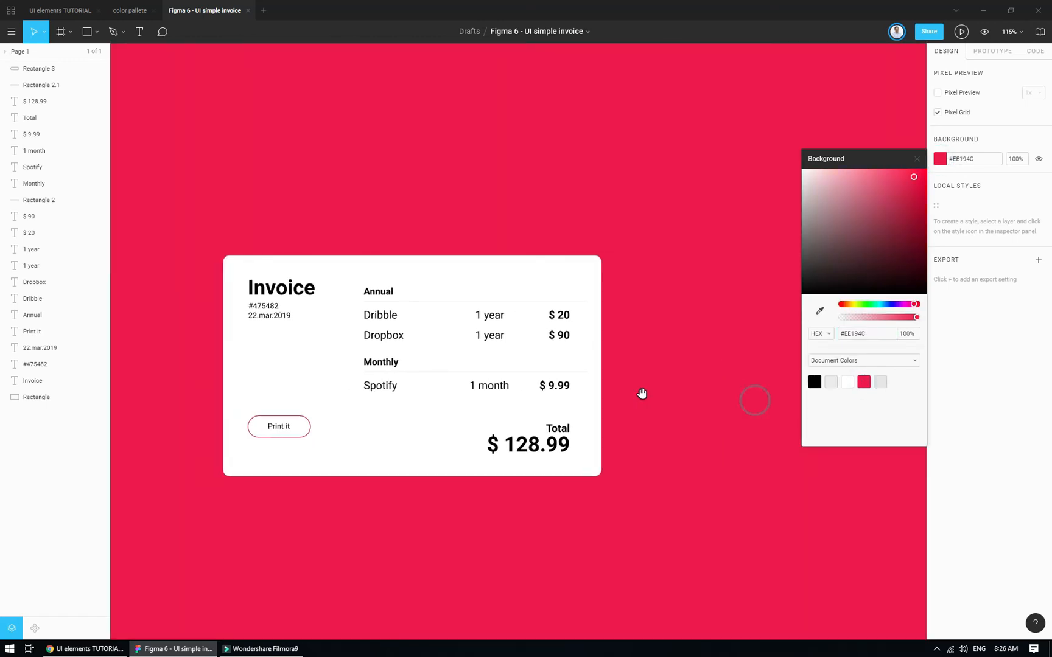
pyautogui.click(278, 426)
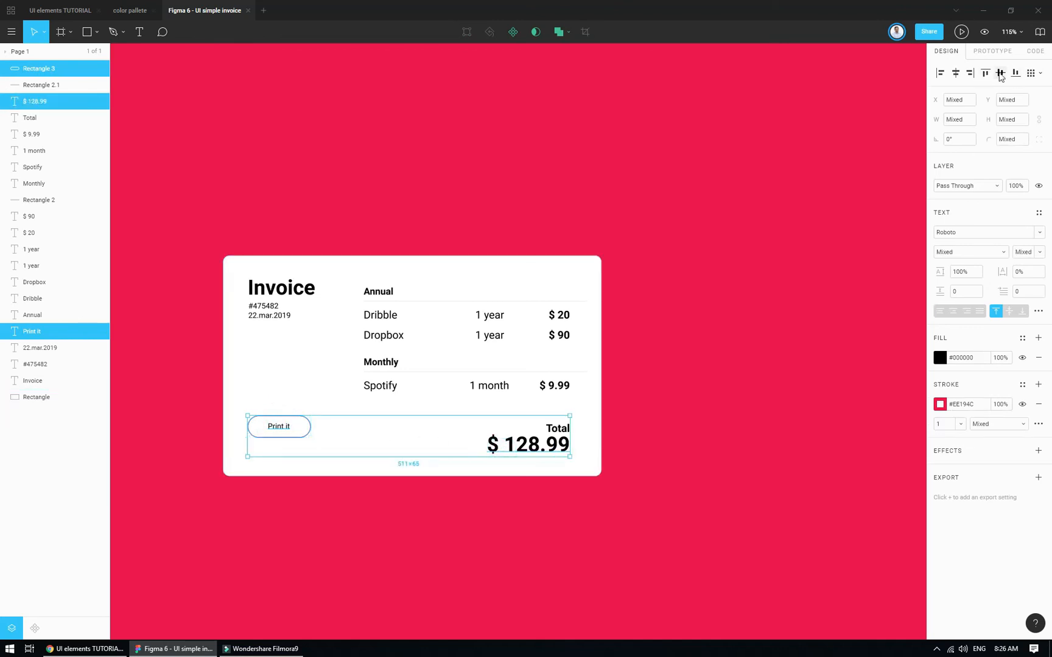
pyautogui.click(985, 72)
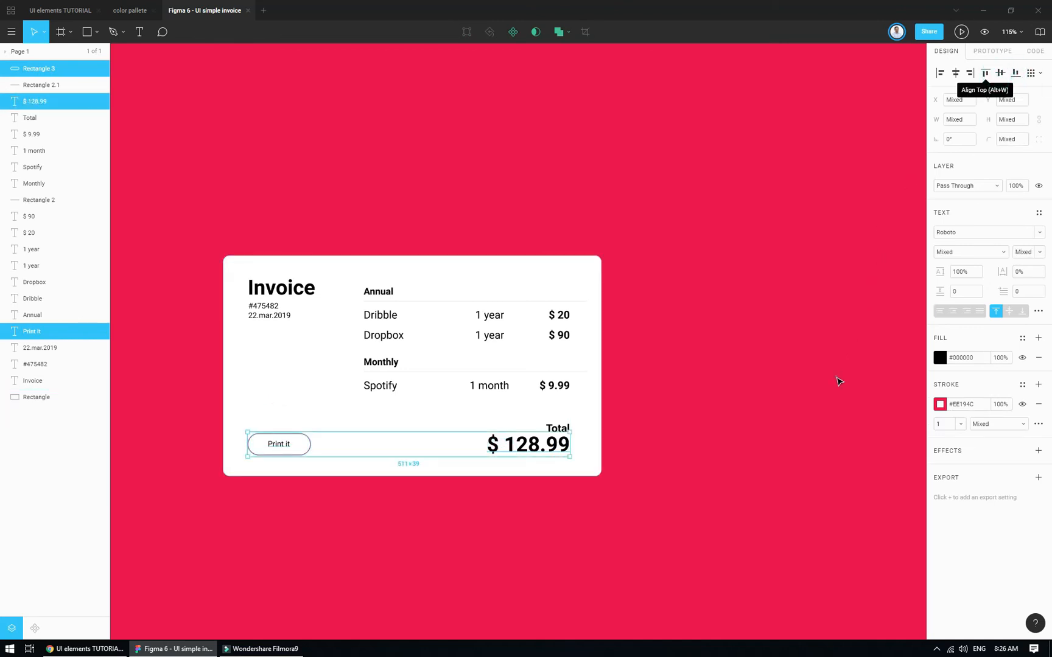
pyautogui.click(405, 522)
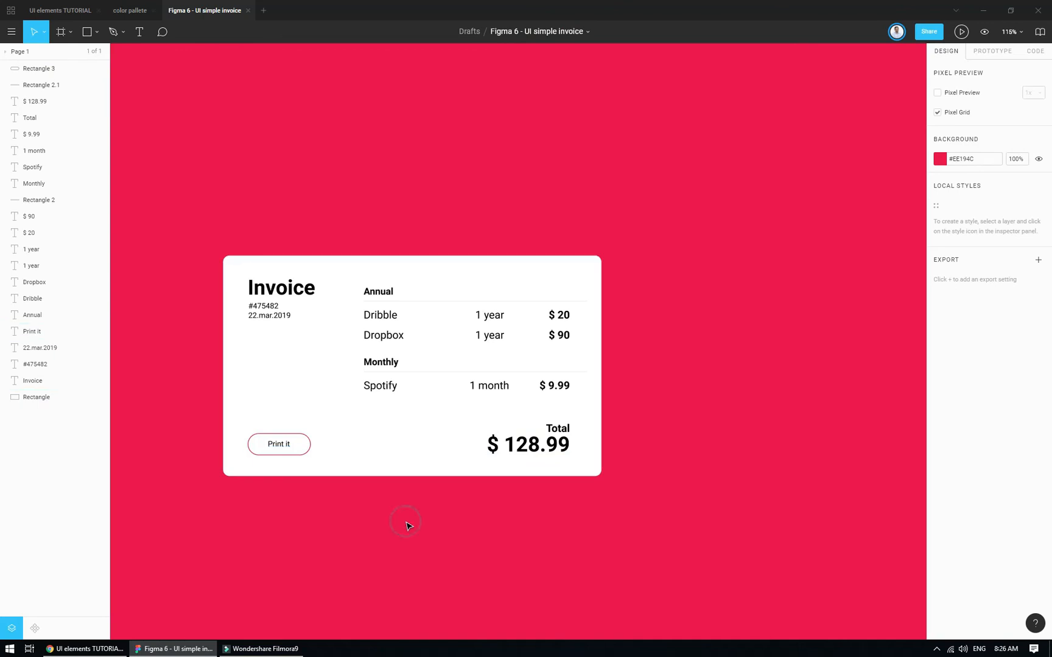